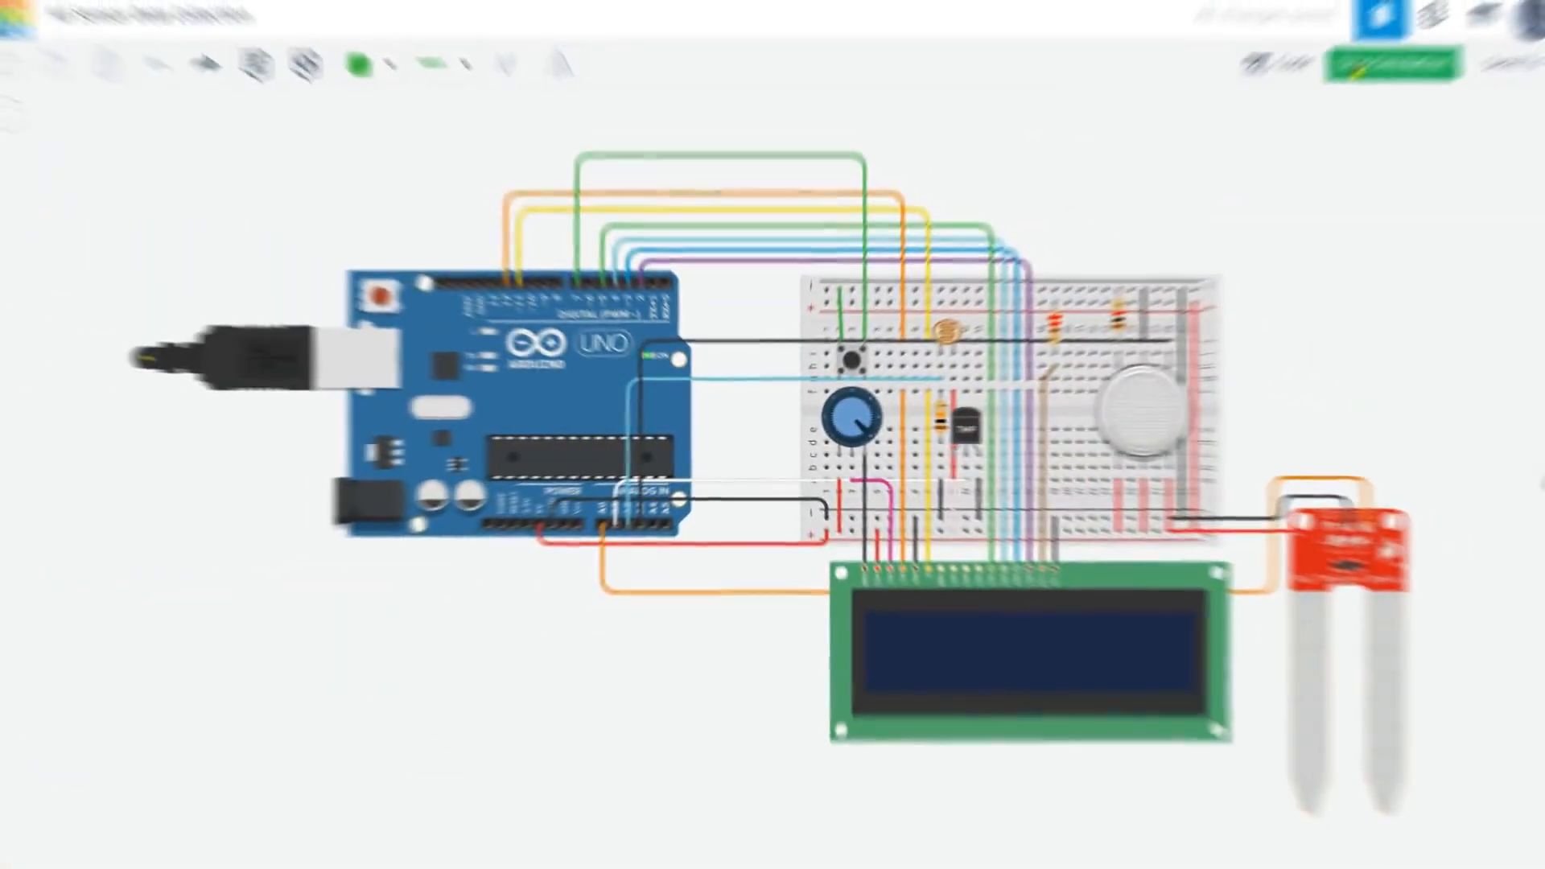
# Step: Run the sensor simulation until the LCD shows Soil Moisture: 0 %, then stop it
pyautogui.click(1379, 71)
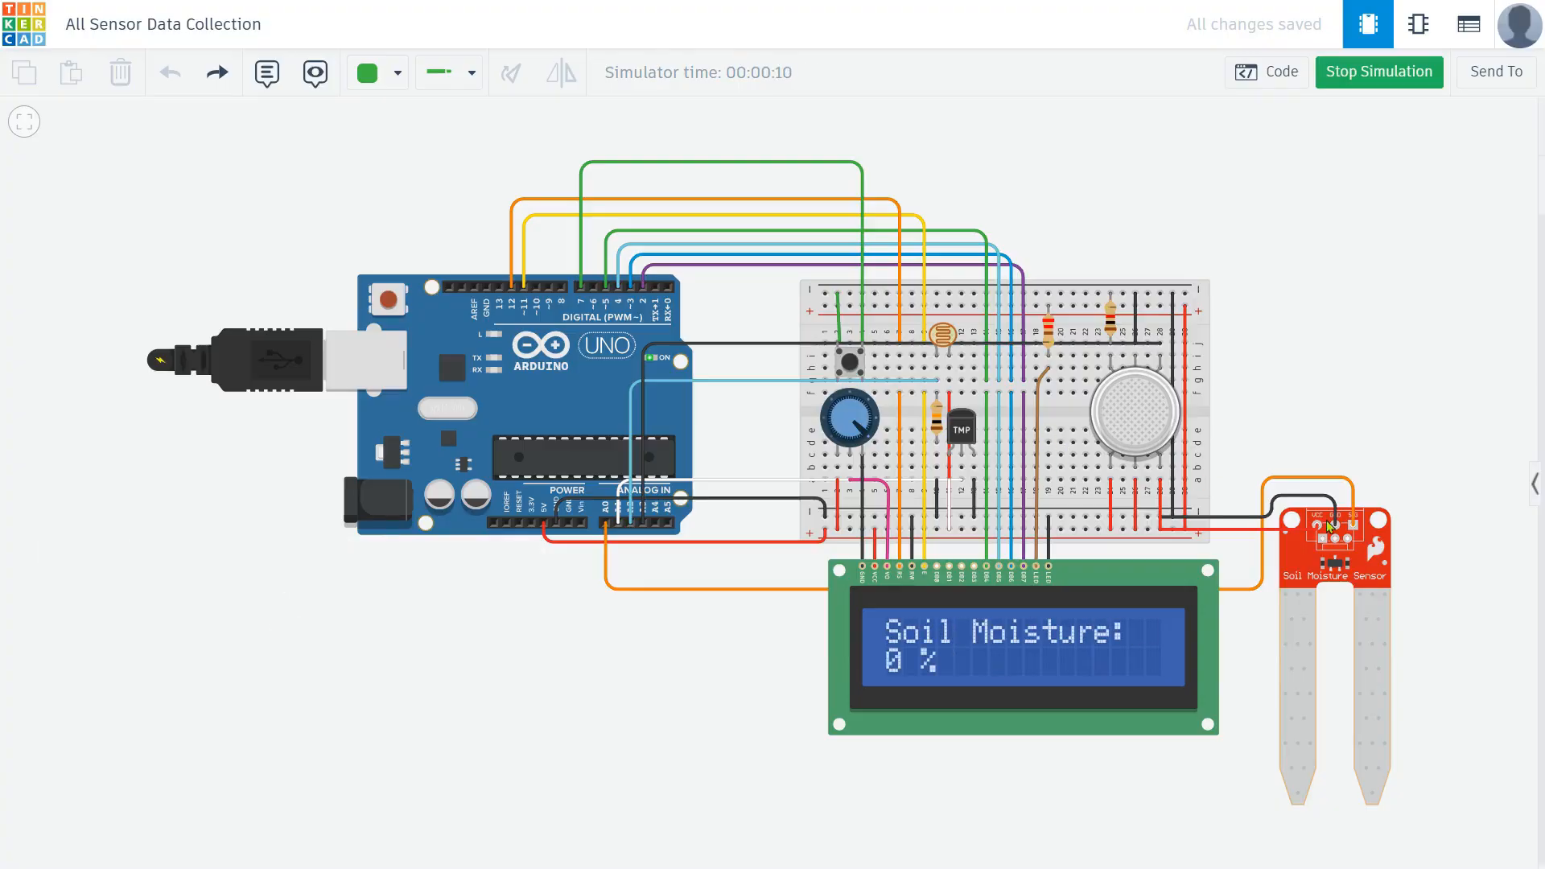
pyautogui.moveTo(1140, 491)
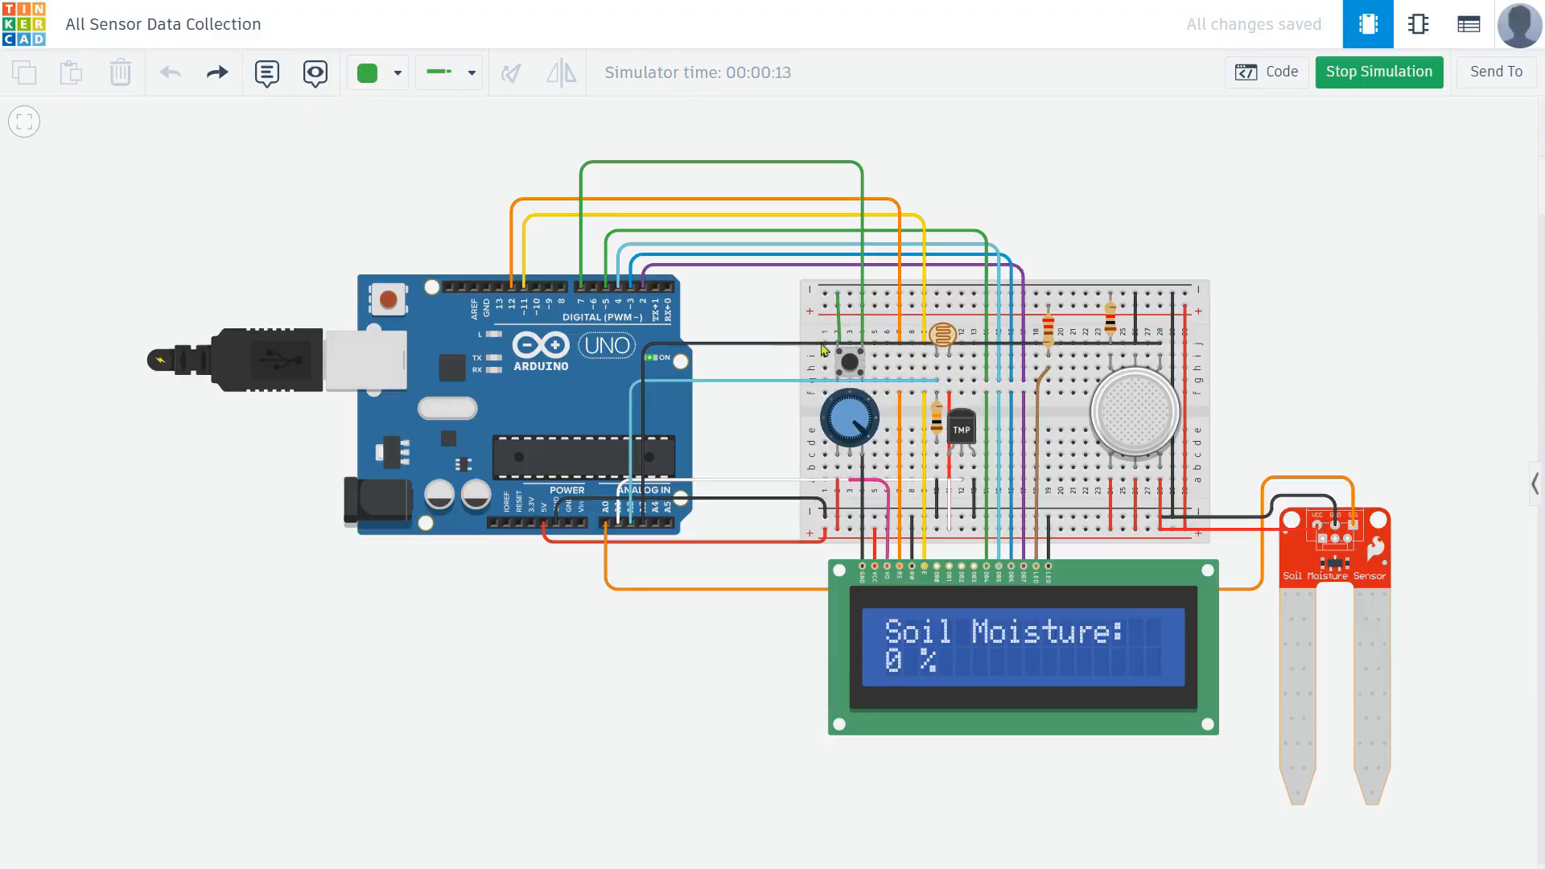
pyautogui.moveTo(1002, 617)
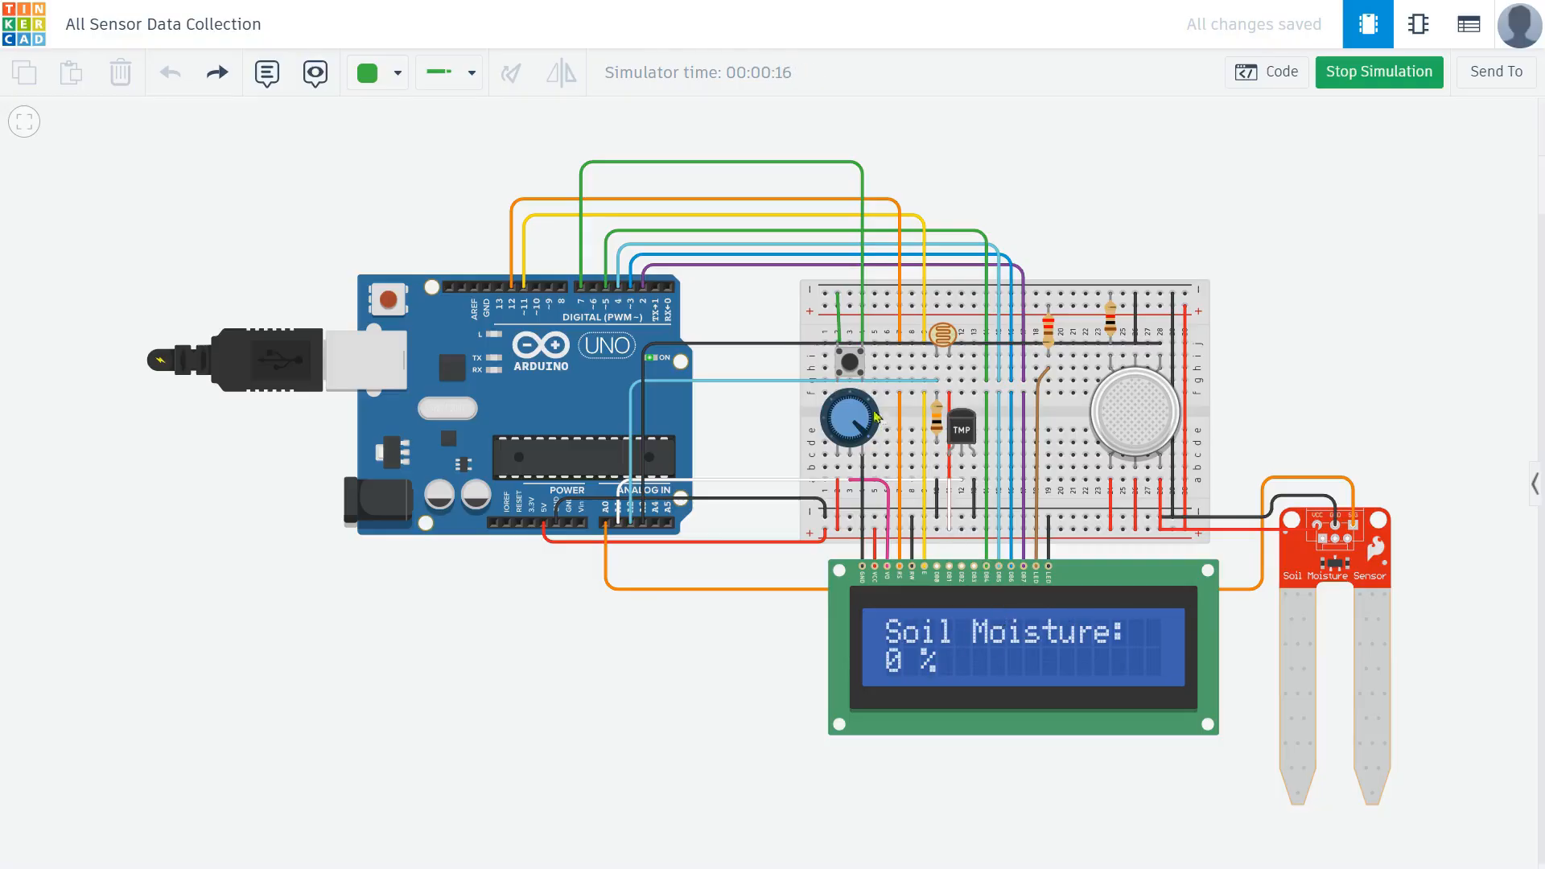
pyautogui.click(1362, 72)
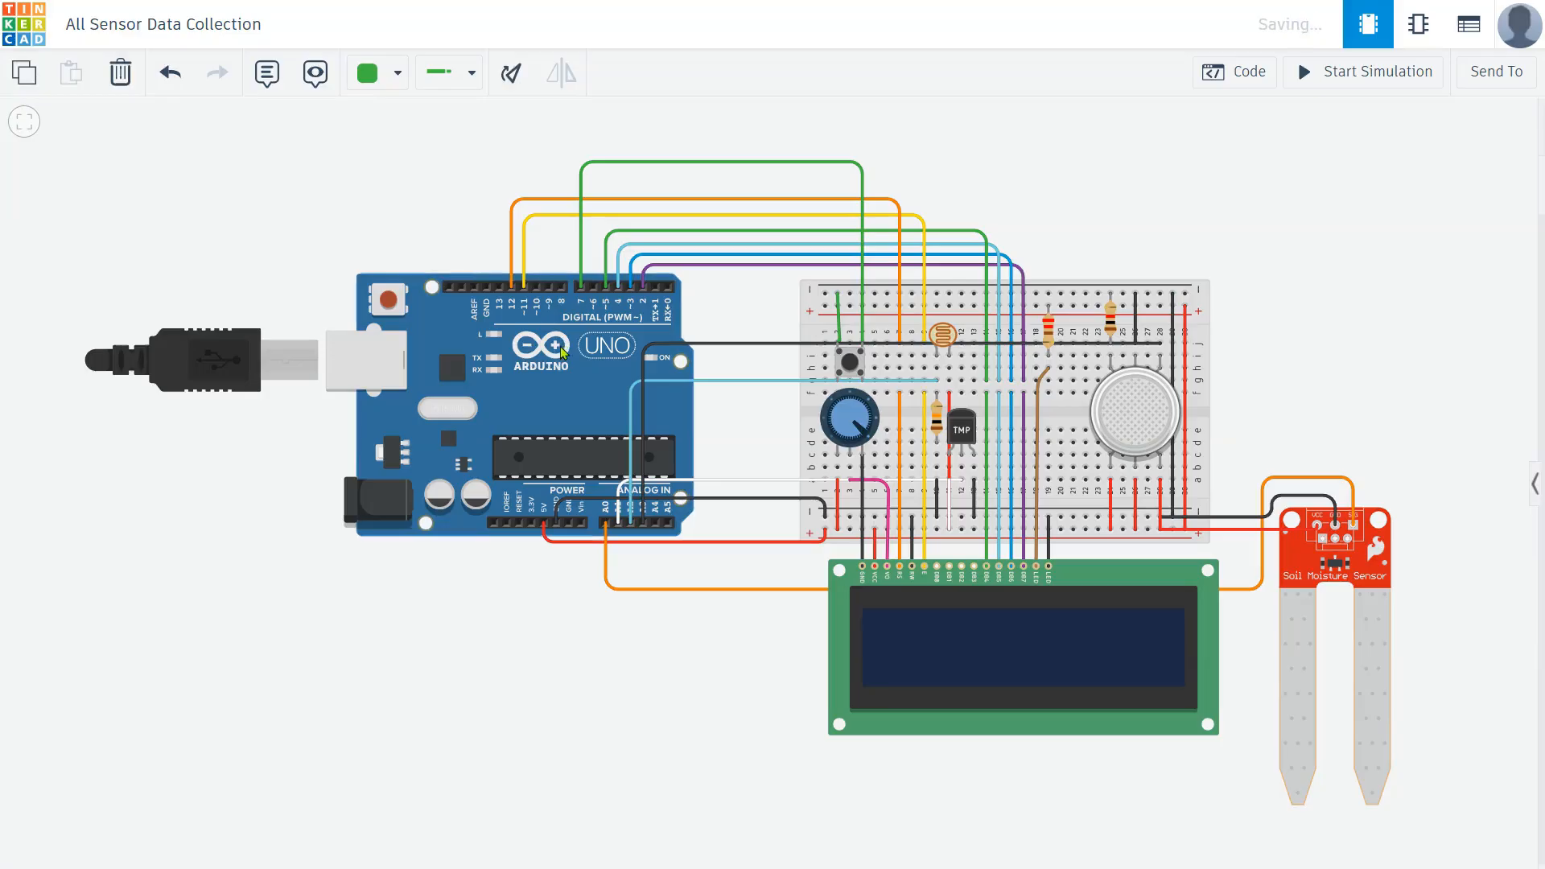
pyautogui.click(537, 370)
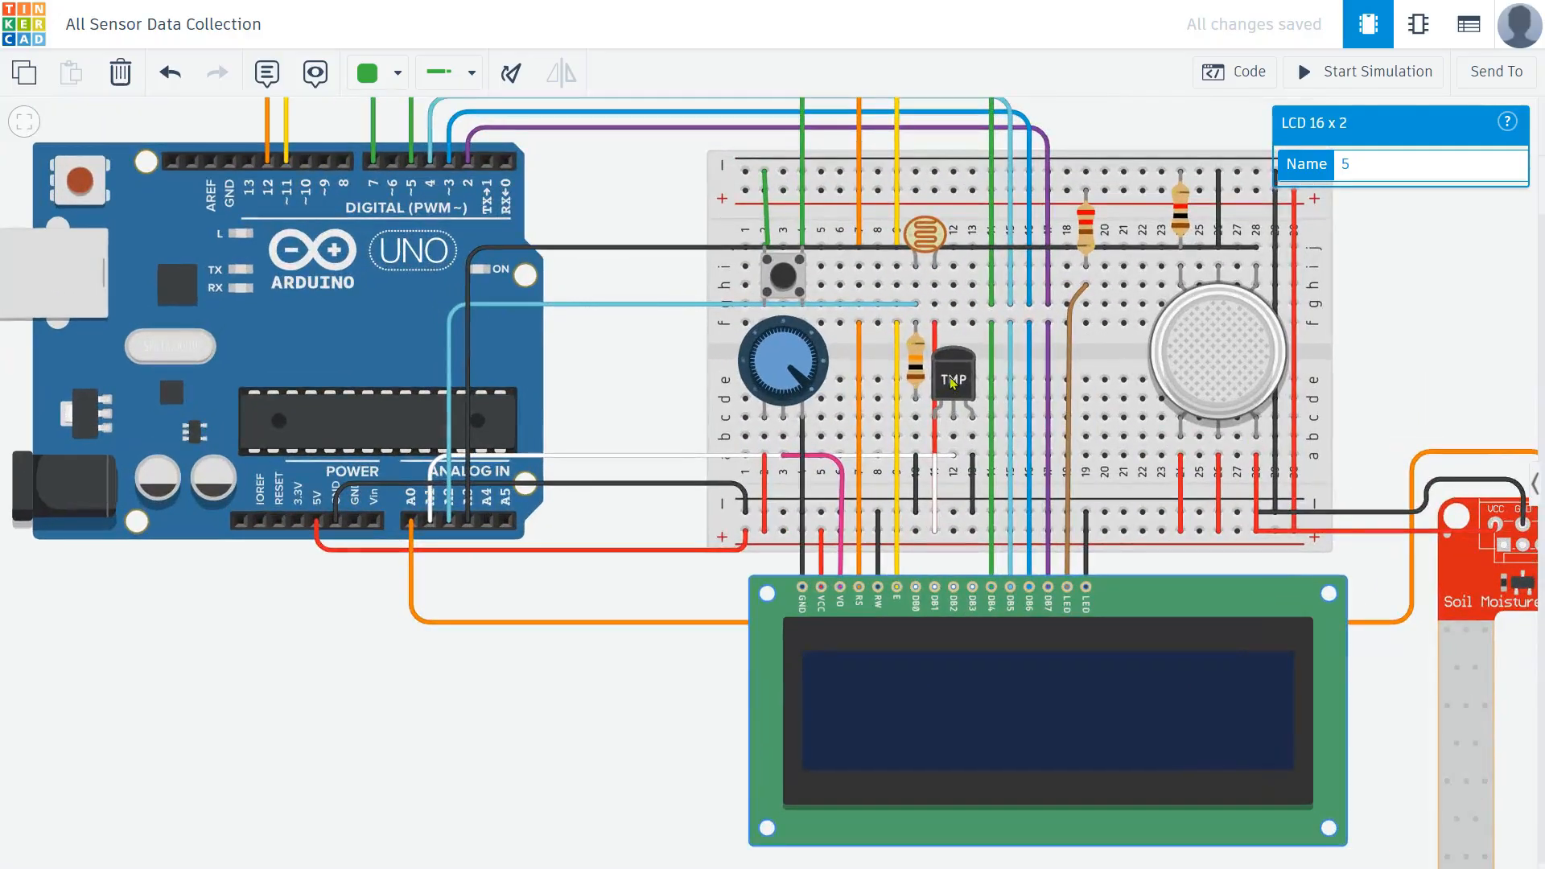
pyautogui.click(954, 377)
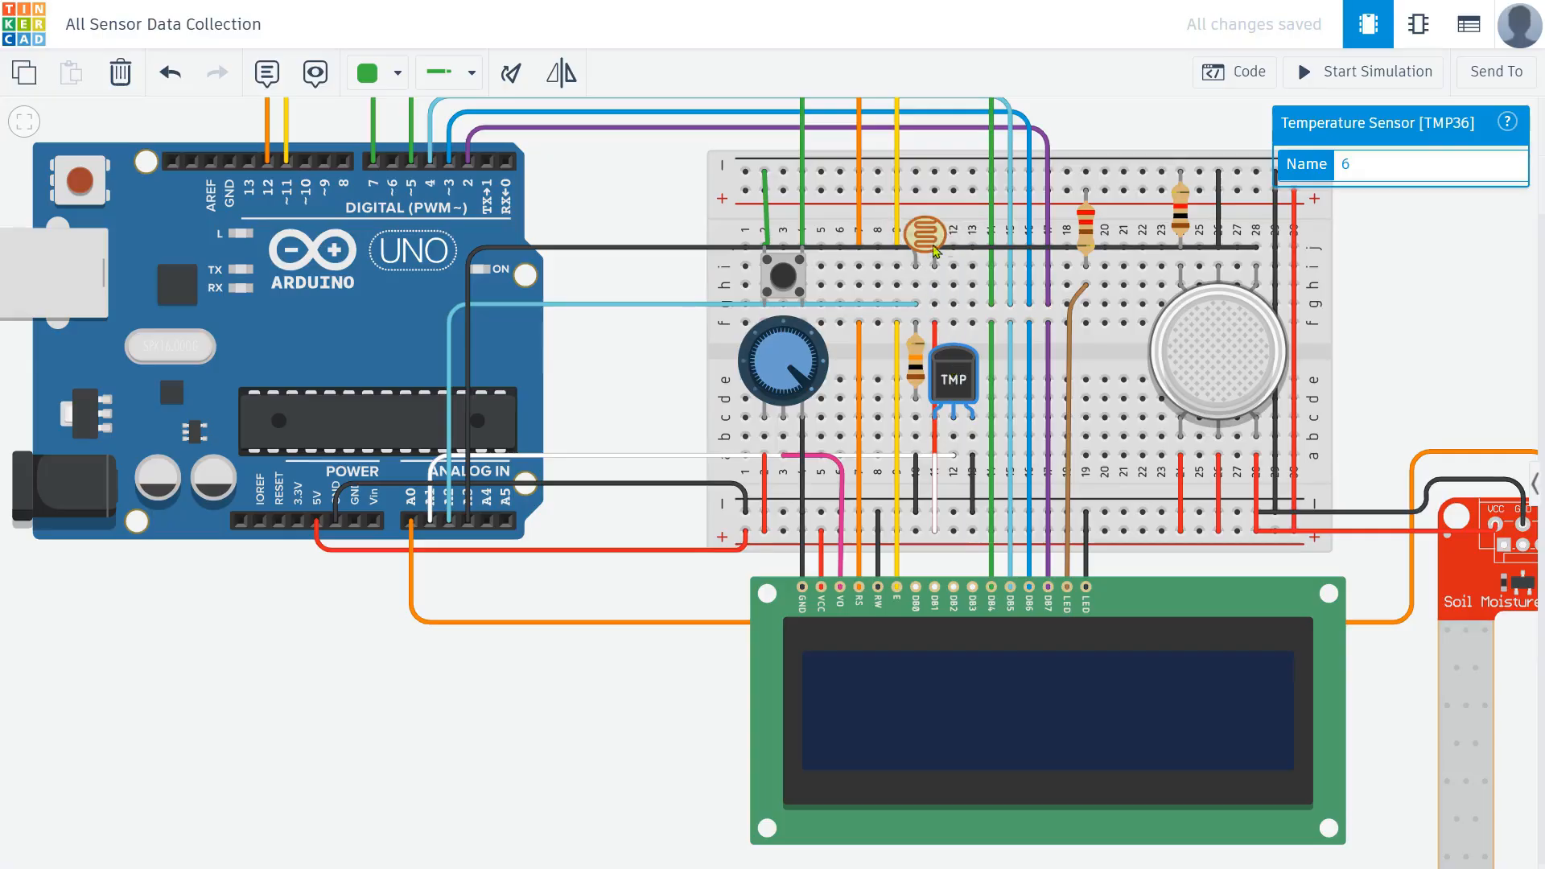
pyautogui.click(924, 236)
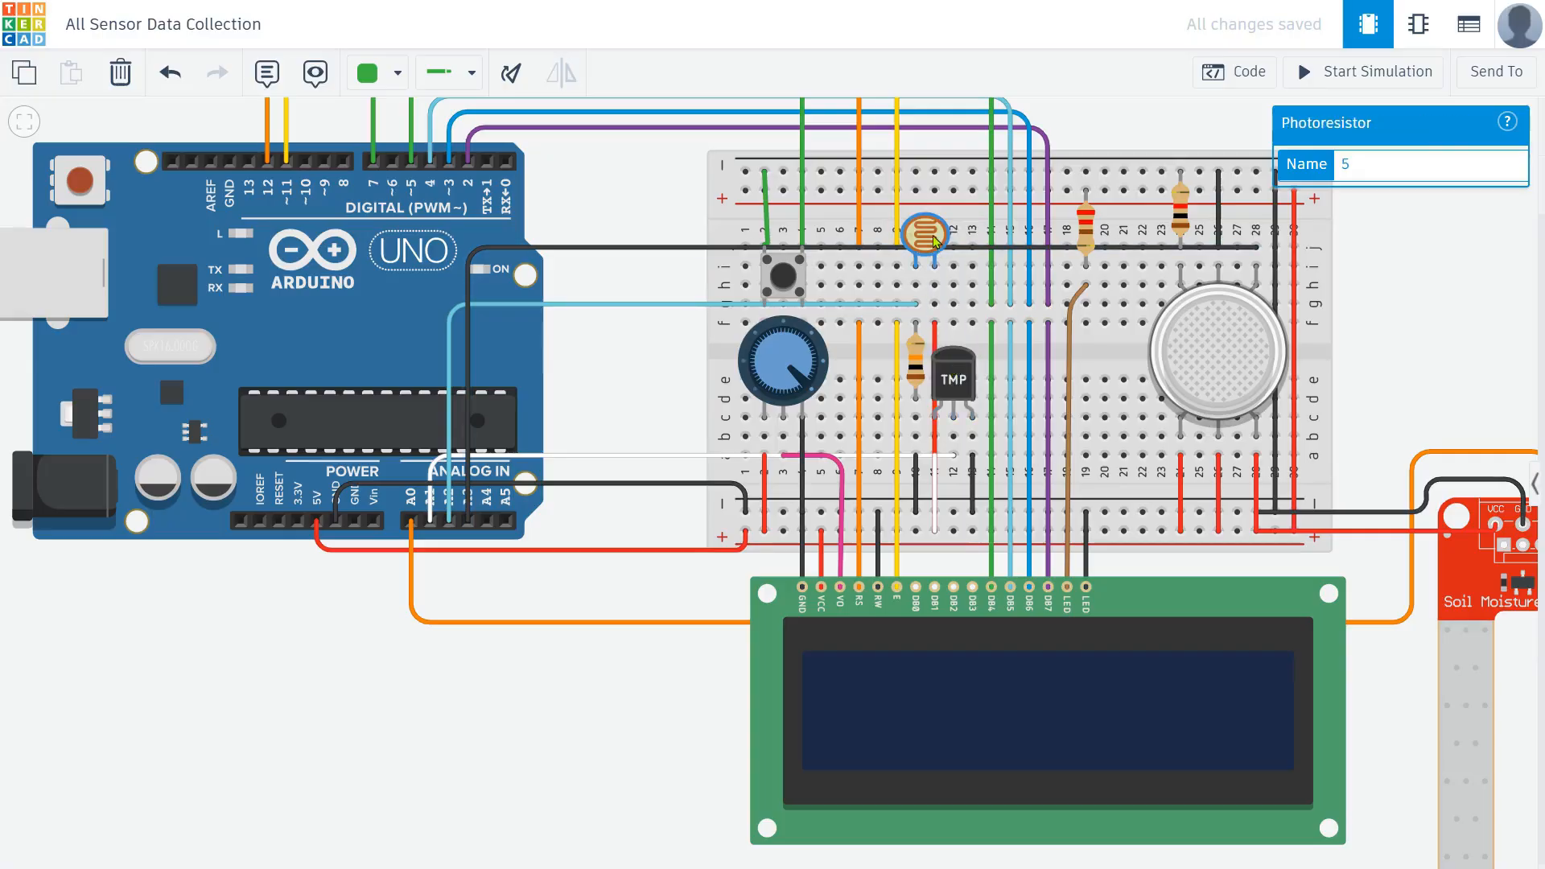
pyautogui.click(1214, 351)
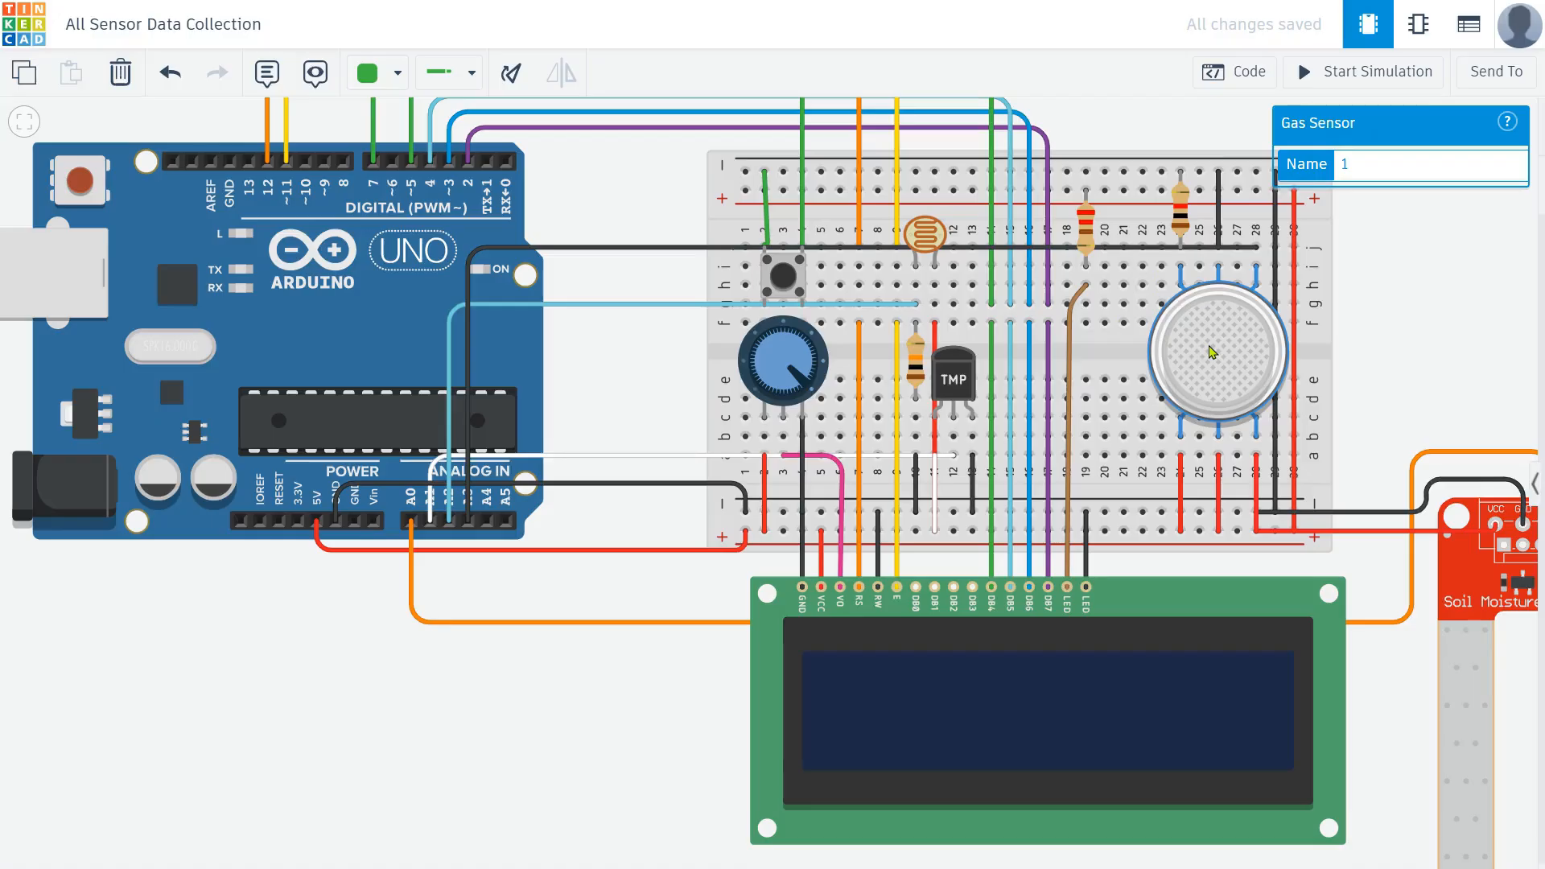
pyautogui.moveTo(1294, 480)
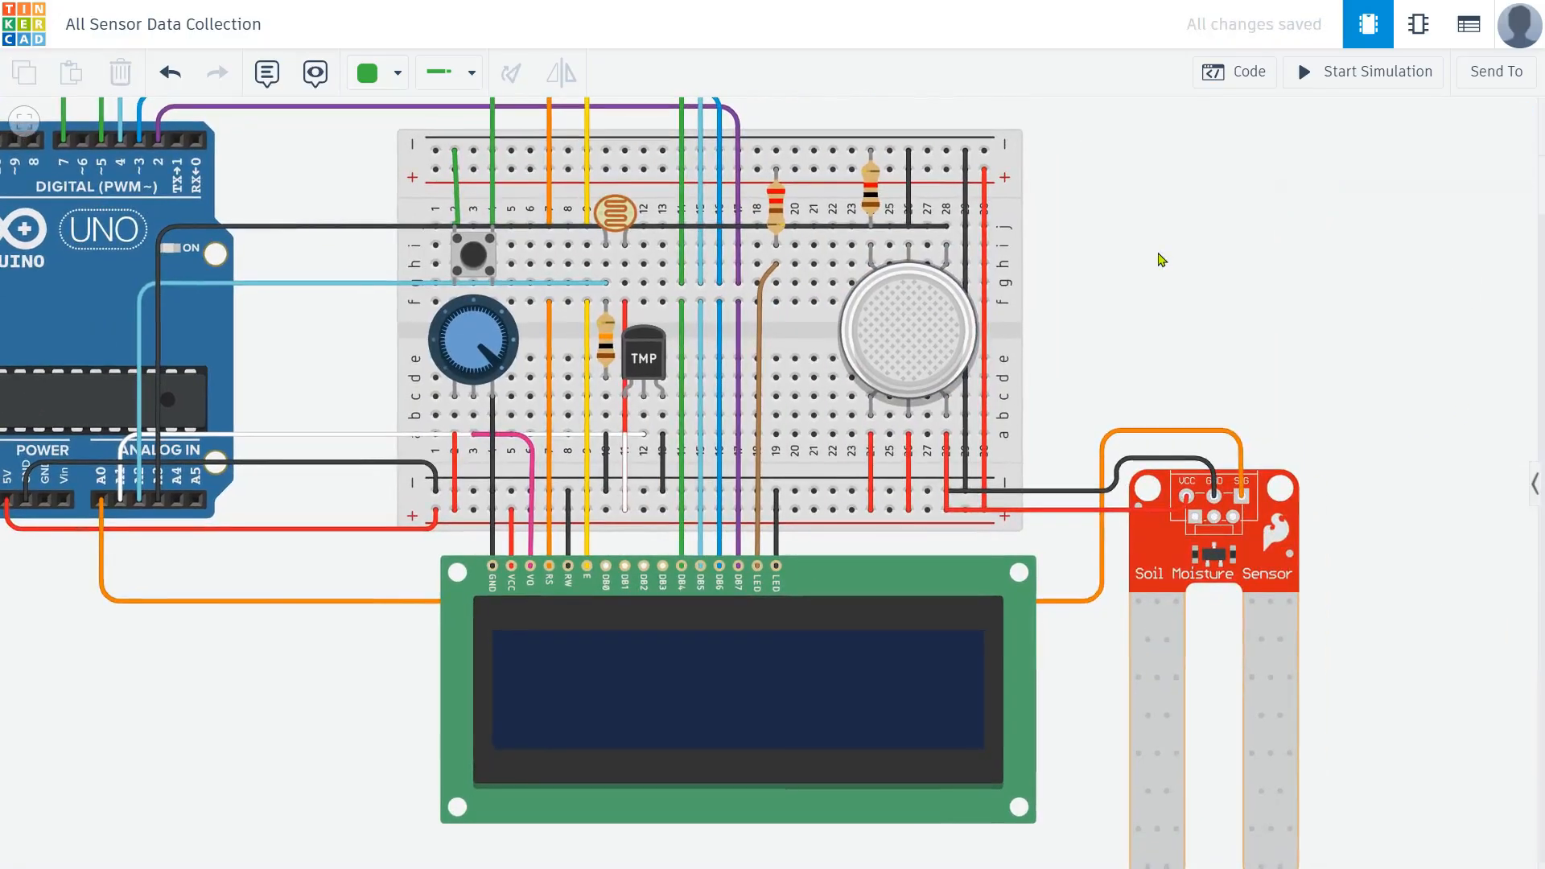
pyautogui.click(1214, 519)
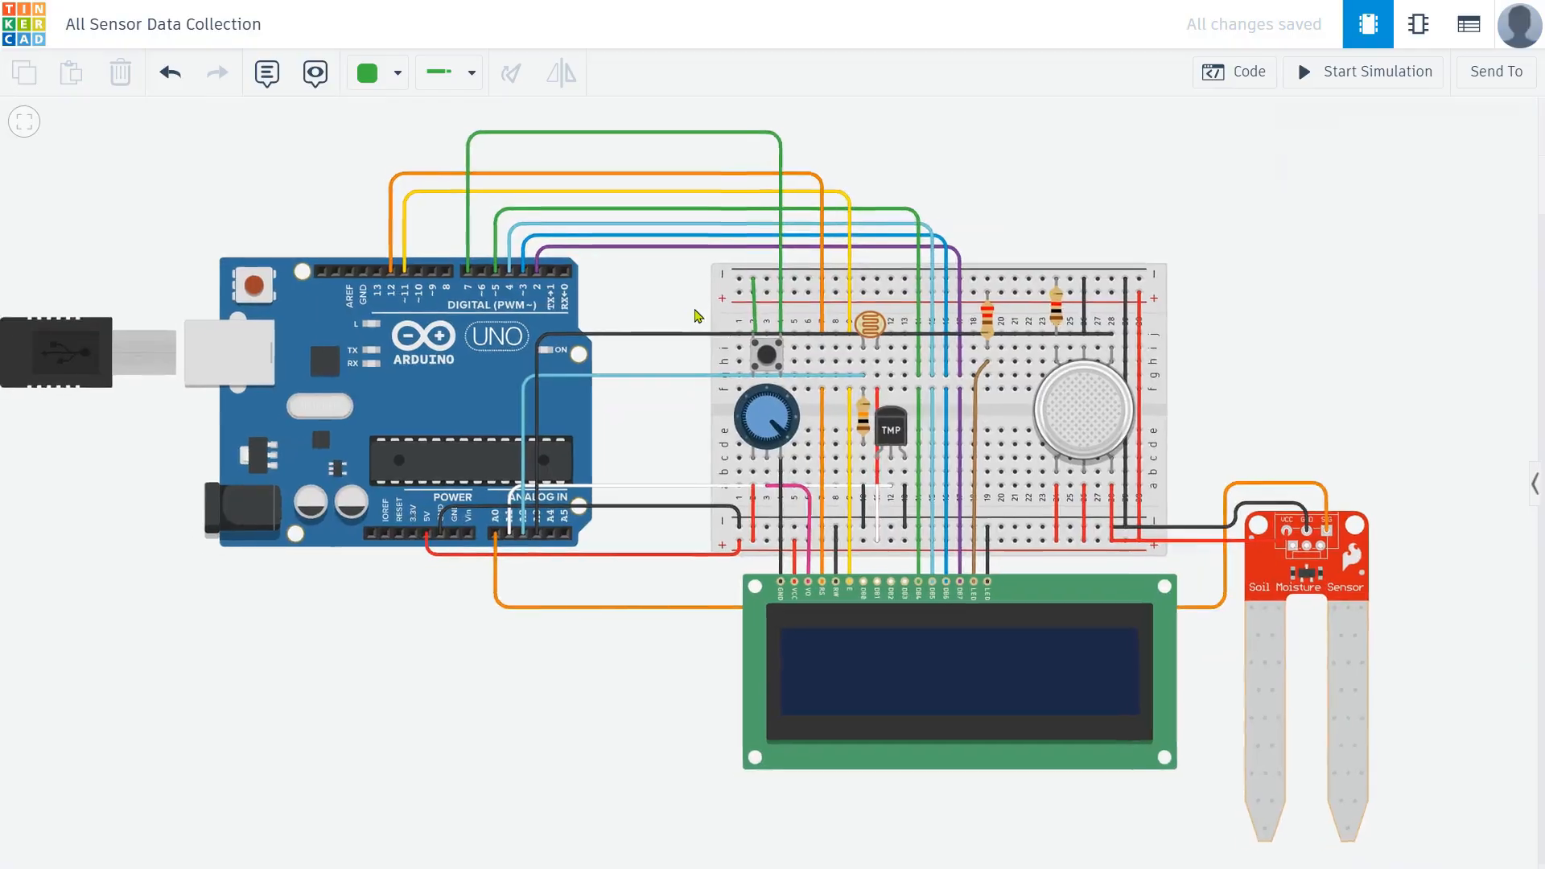
pyautogui.click(765, 423)
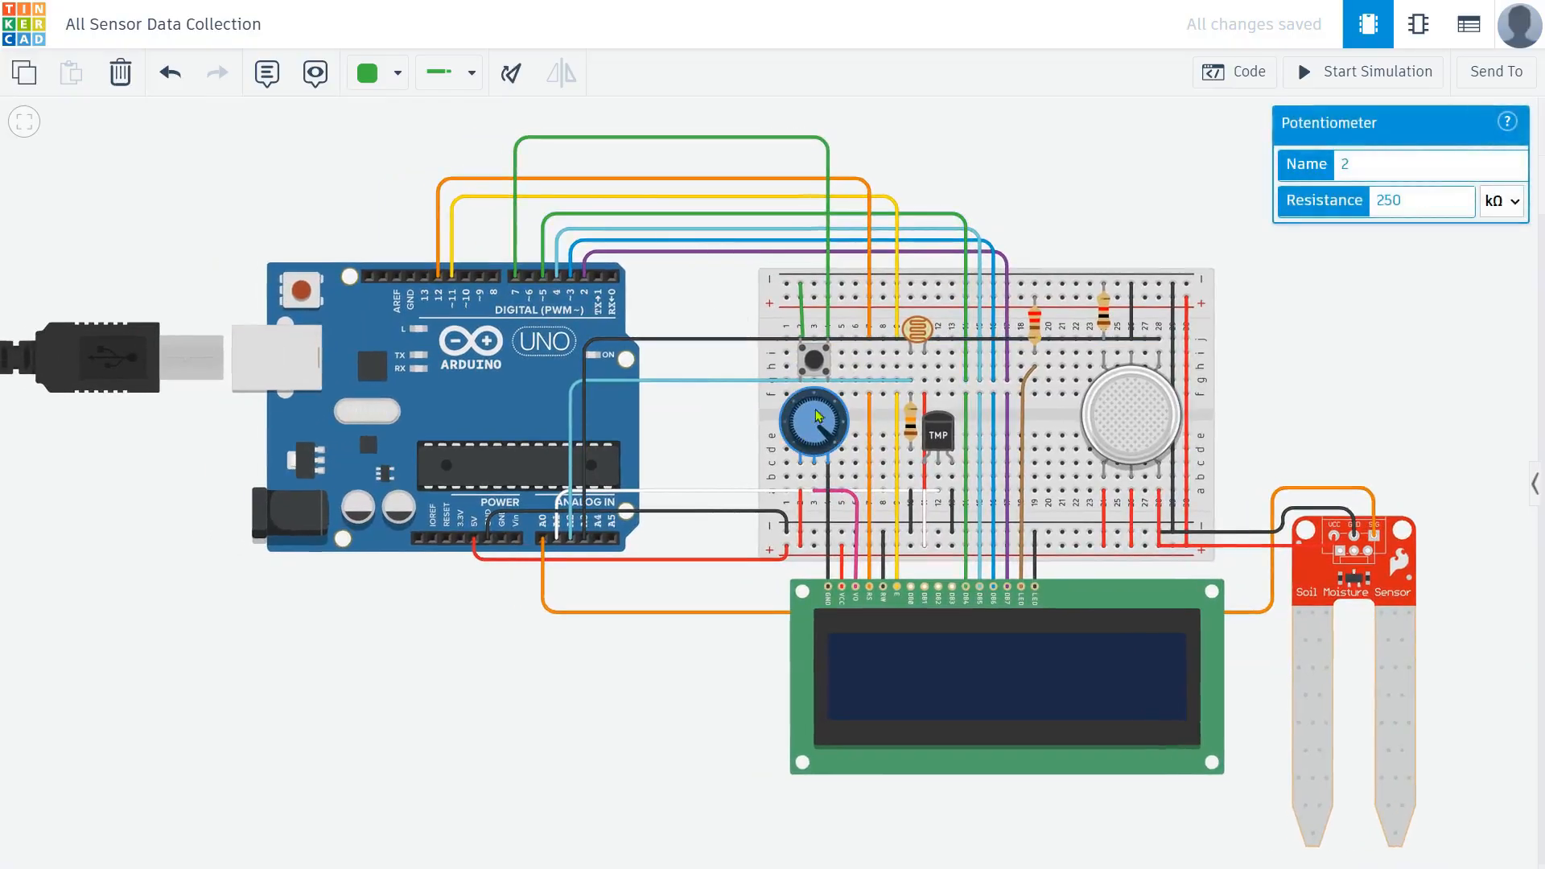
pyautogui.click(651, 357)
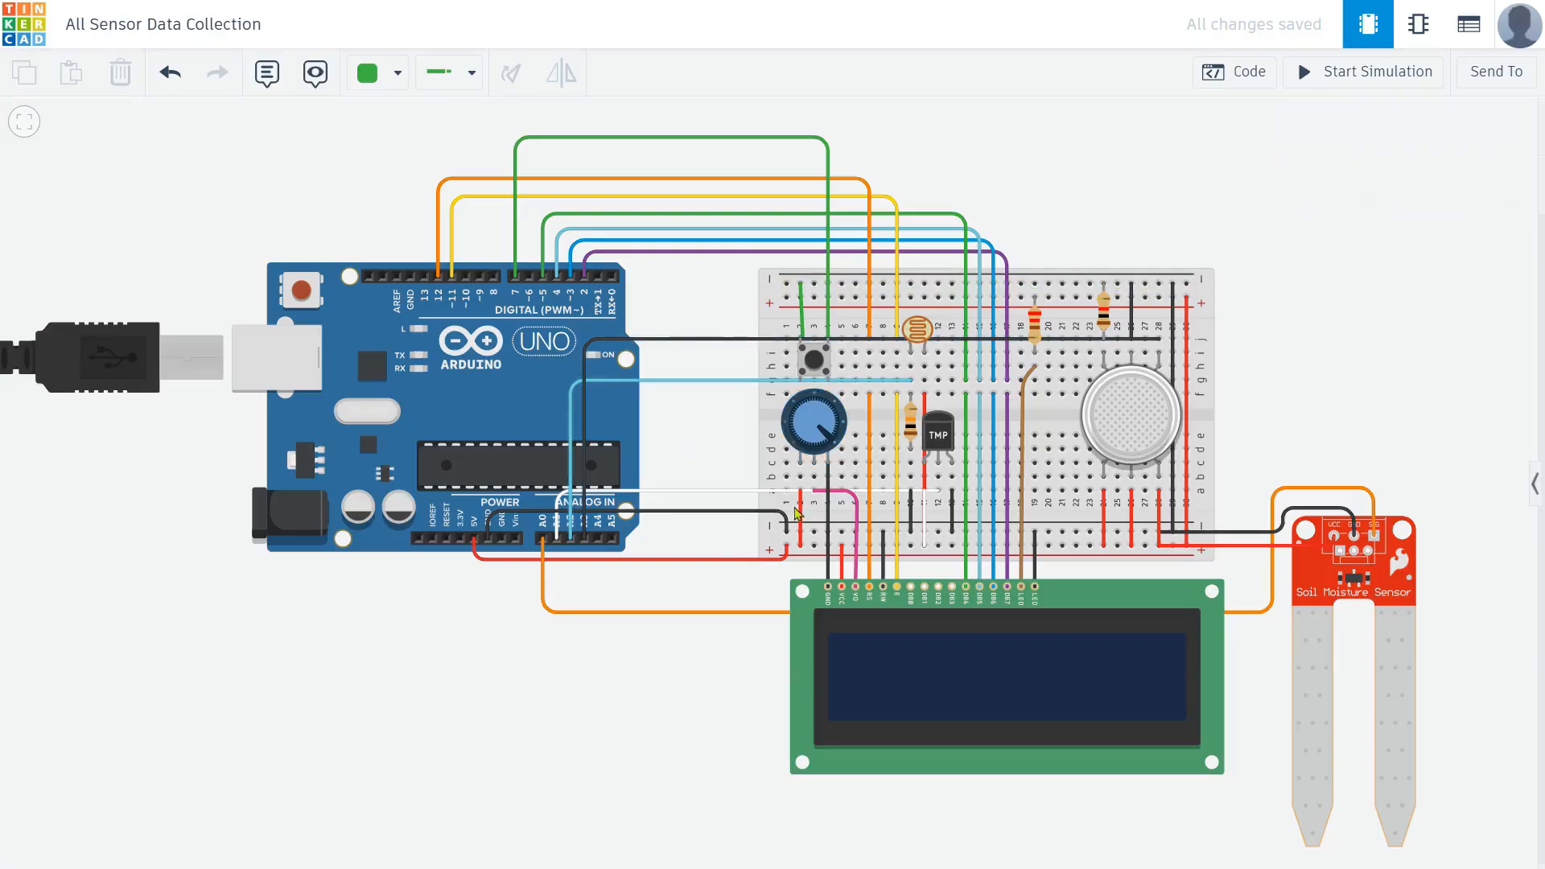
pyautogui.click(1007, 684)
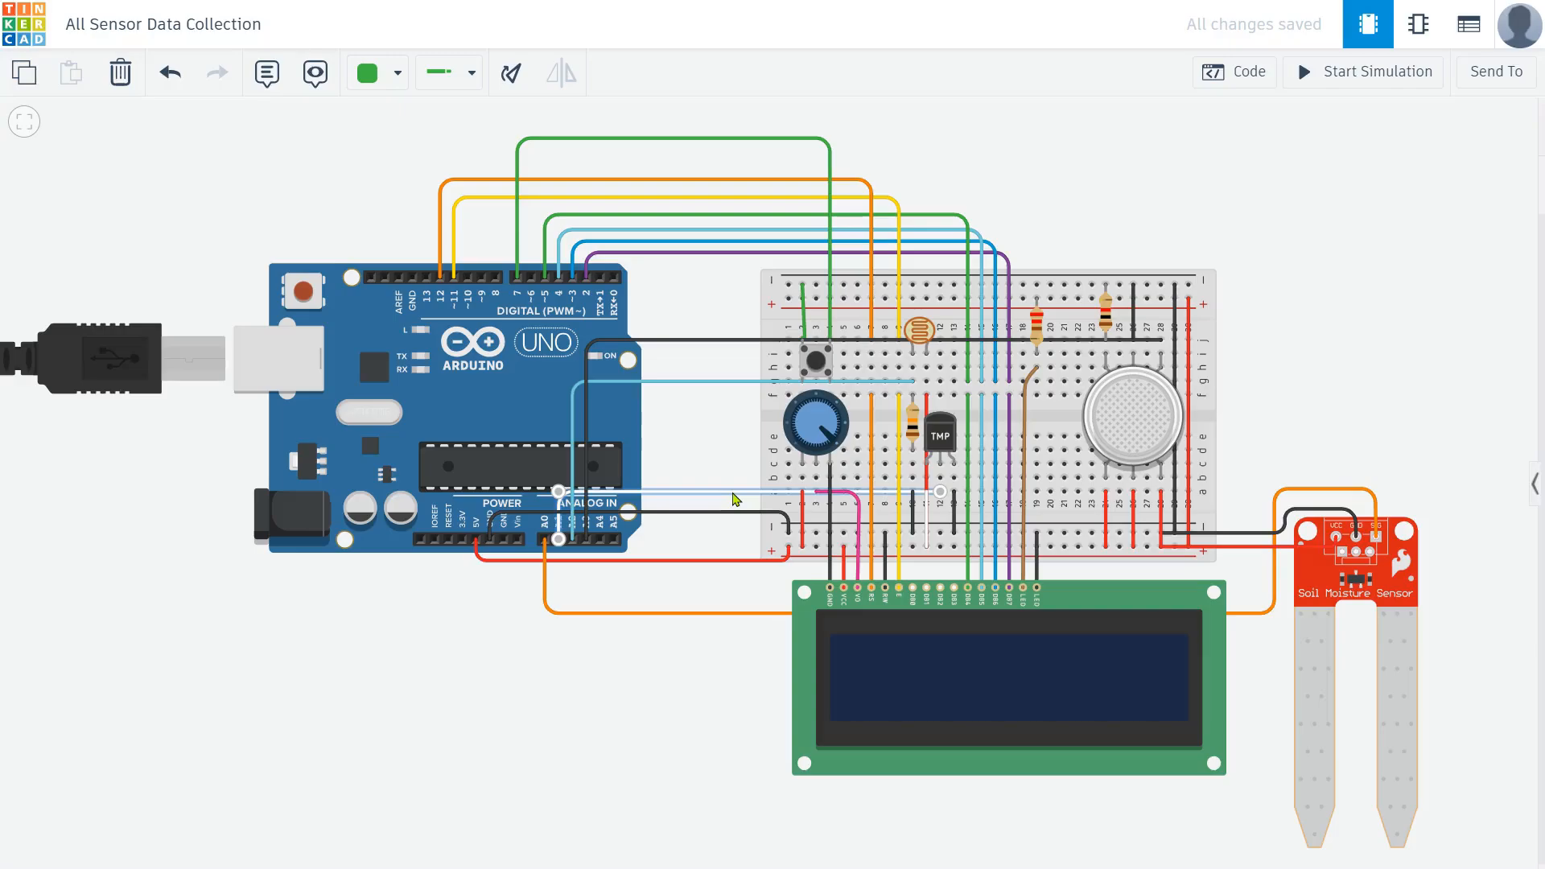
# Step: Trace the light blue and black wires, then show the Arduino sketch code
pyautogui.click(925, 333)
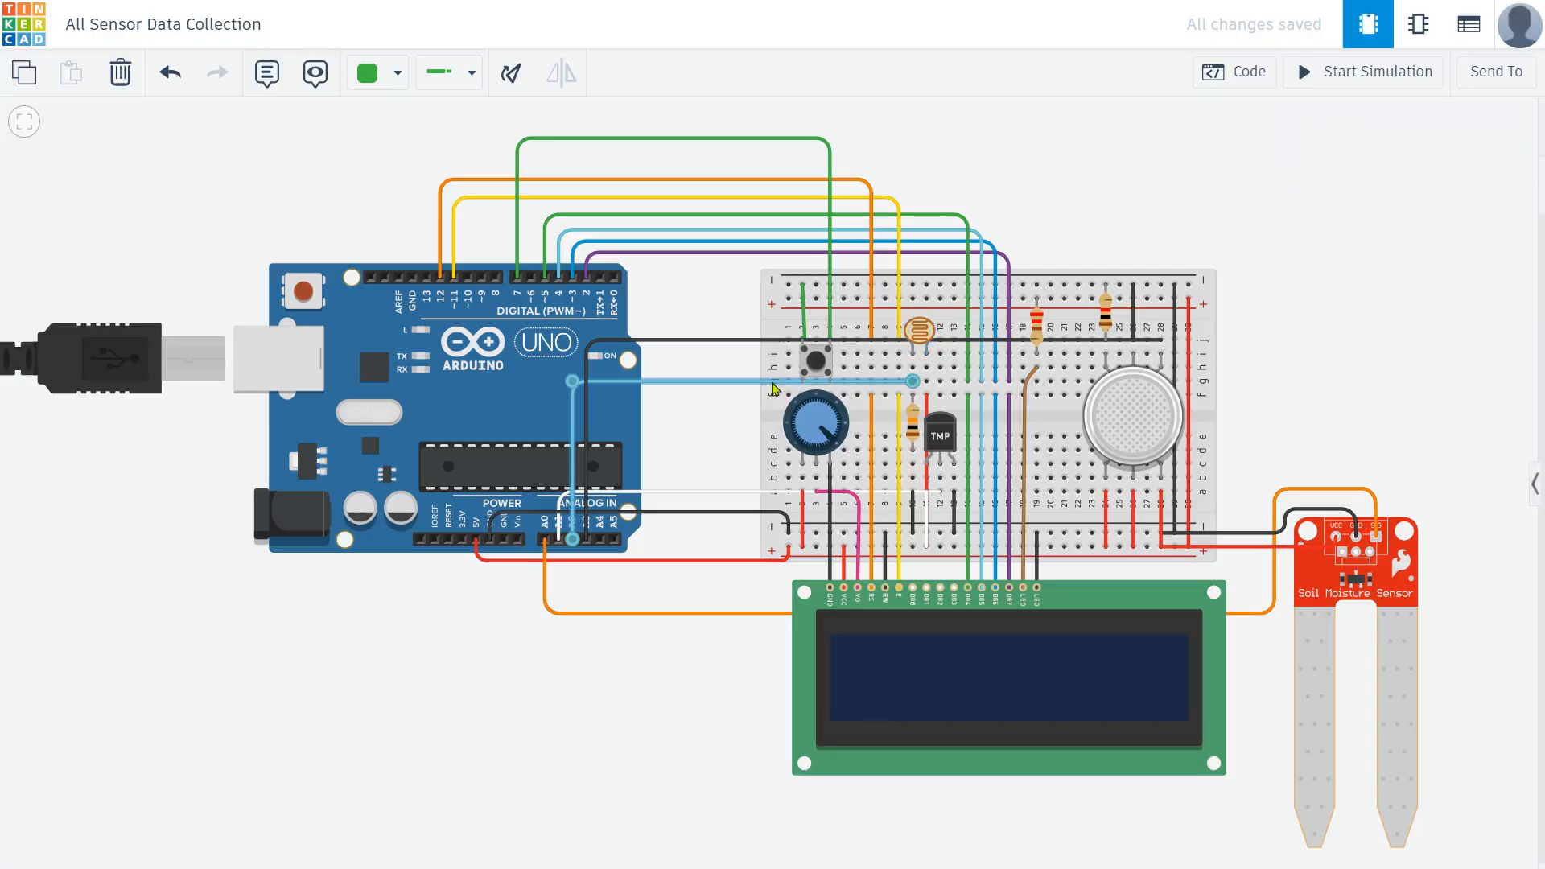
pyautogui.click(1131, 434)
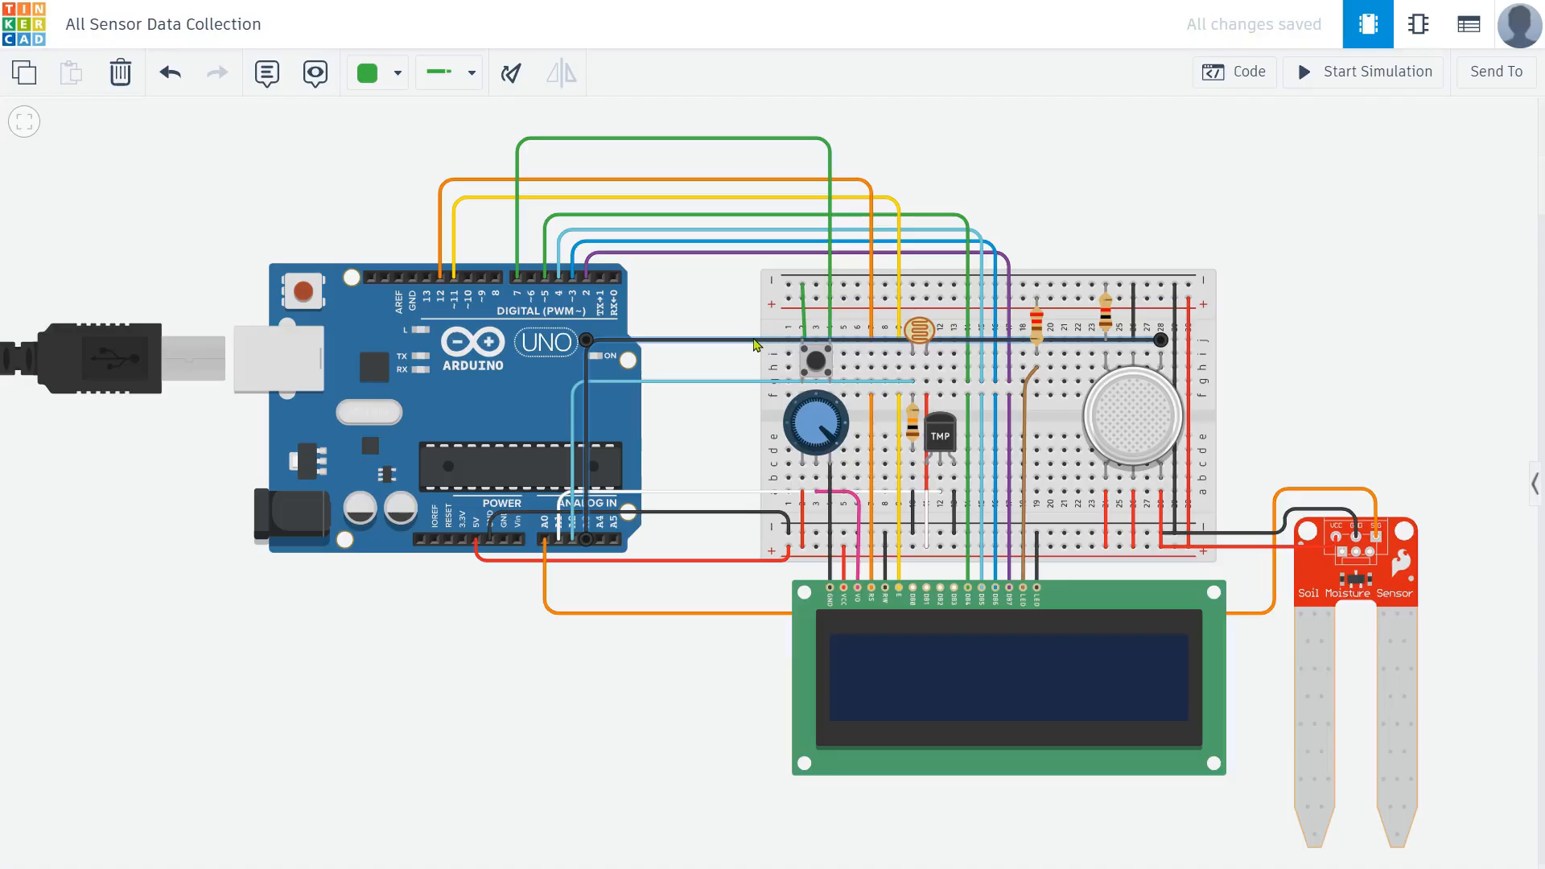
pyautogui.moveTo(772, 618)
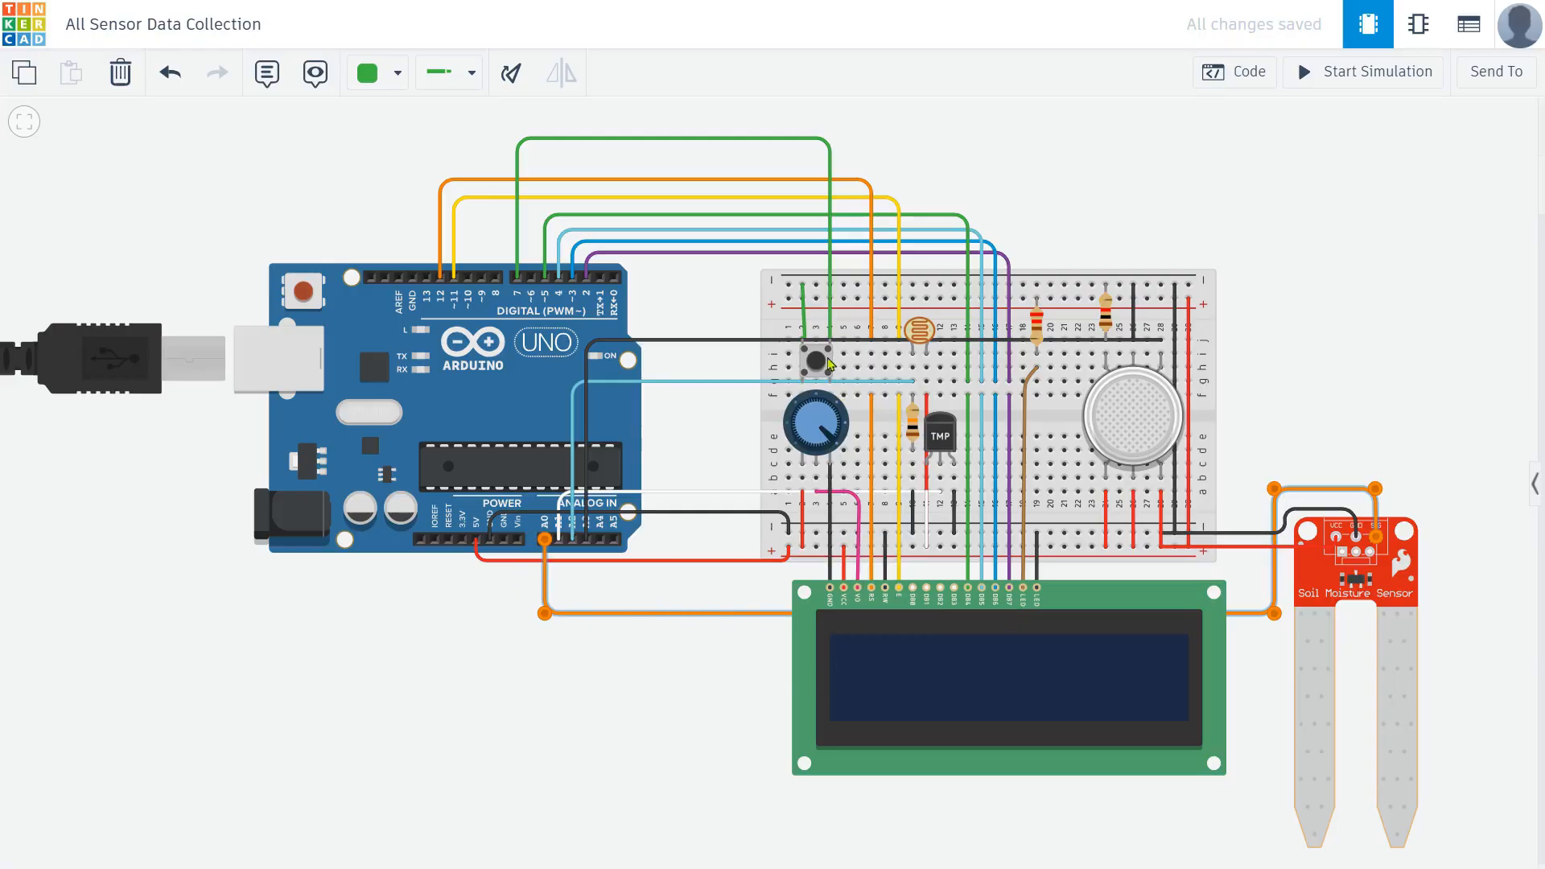
pyautogui.click(813, 362)
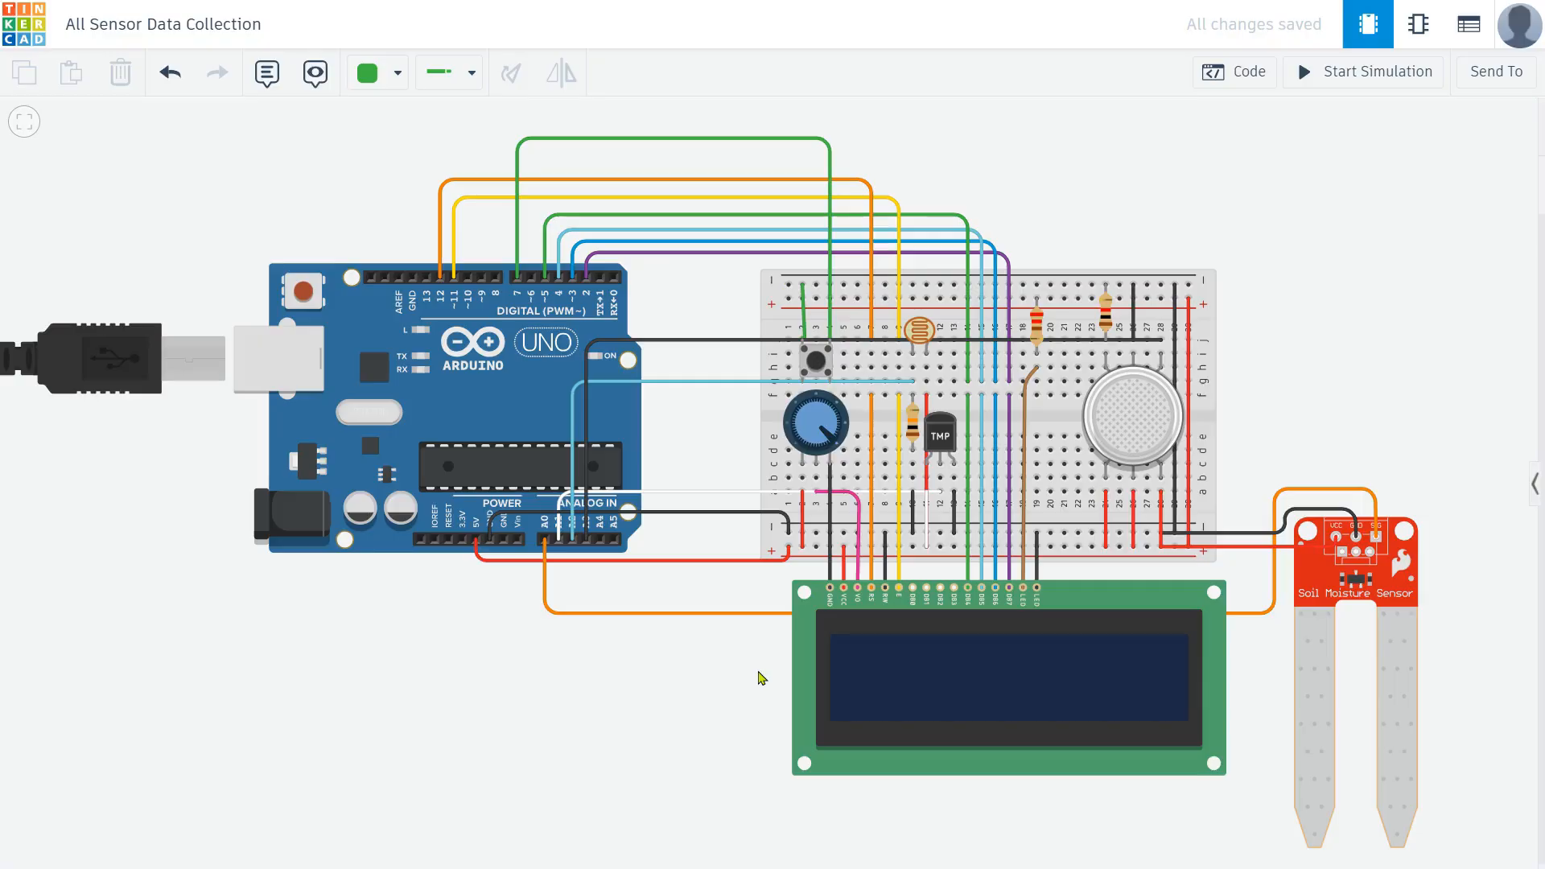
pyautogui.click(1235, 71)
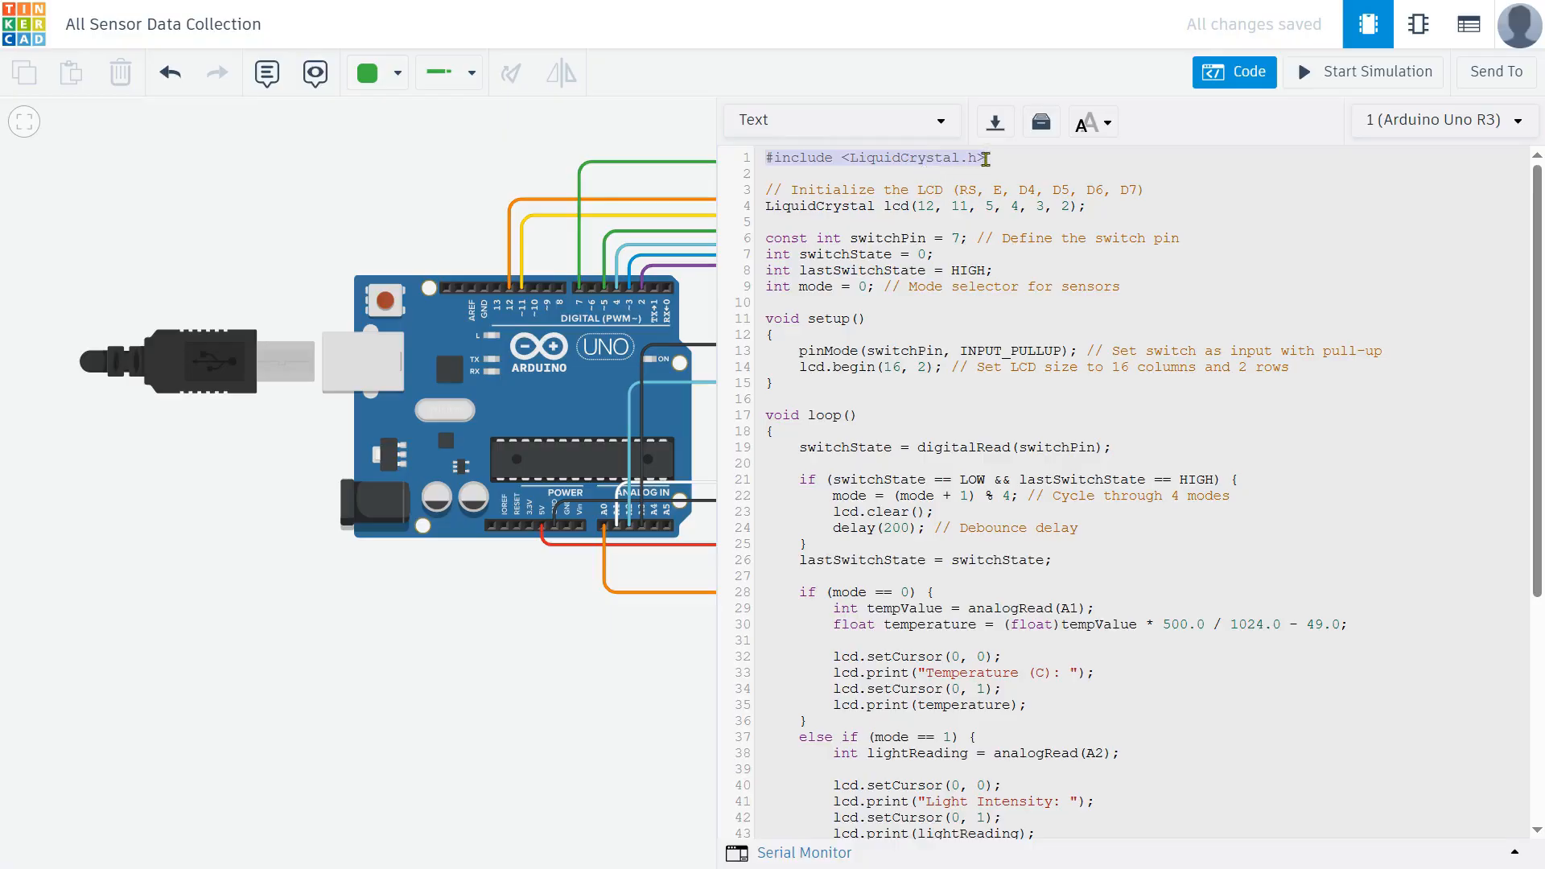
pyautogui.click(765, 189)
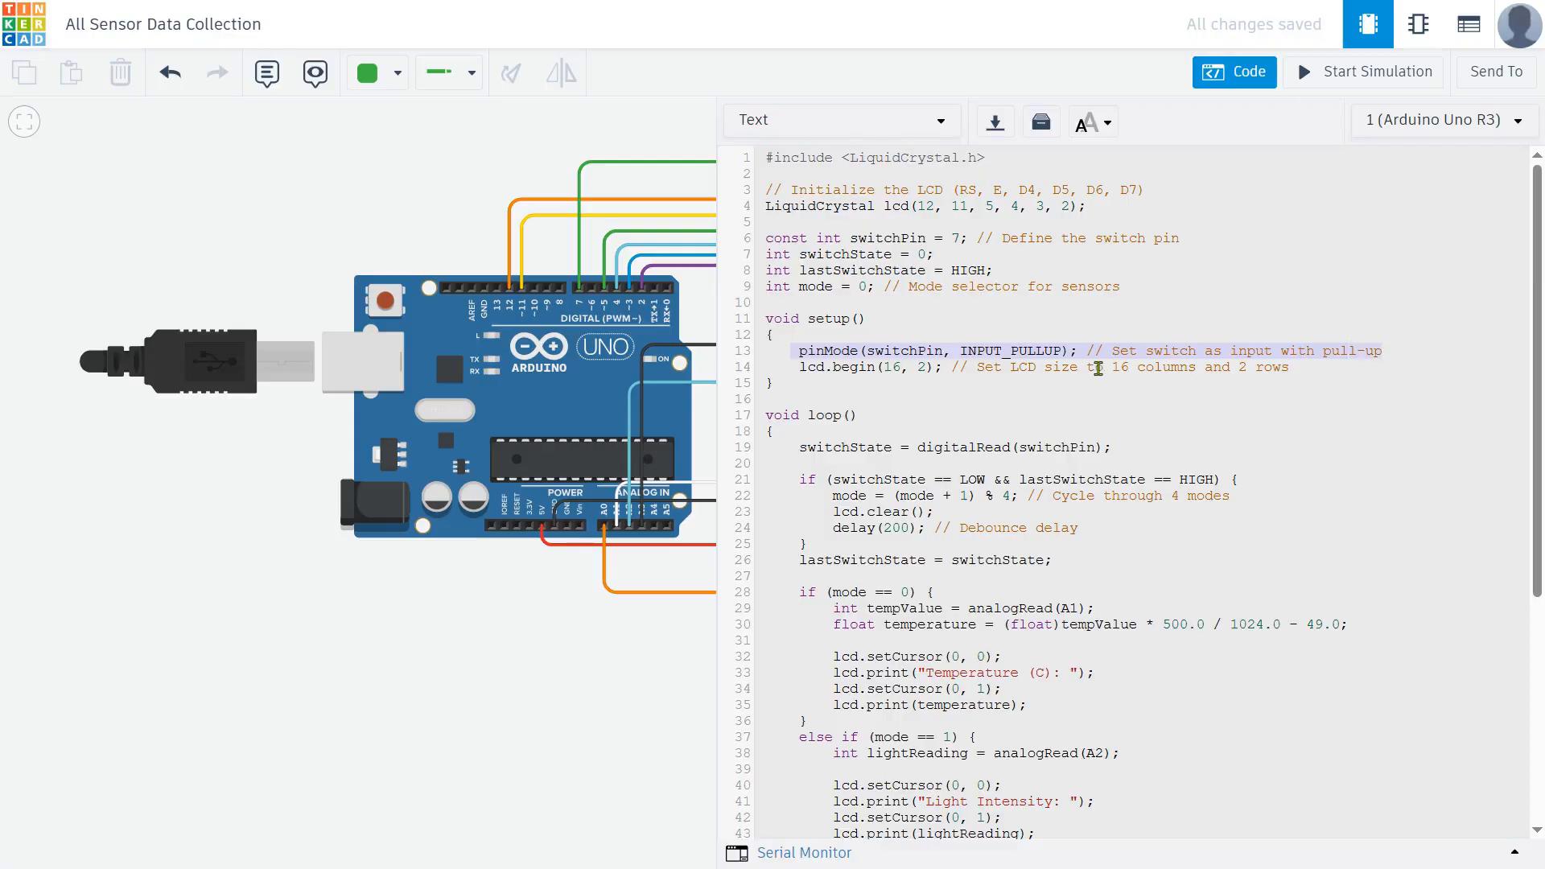
pyautogui.scroll(-3)
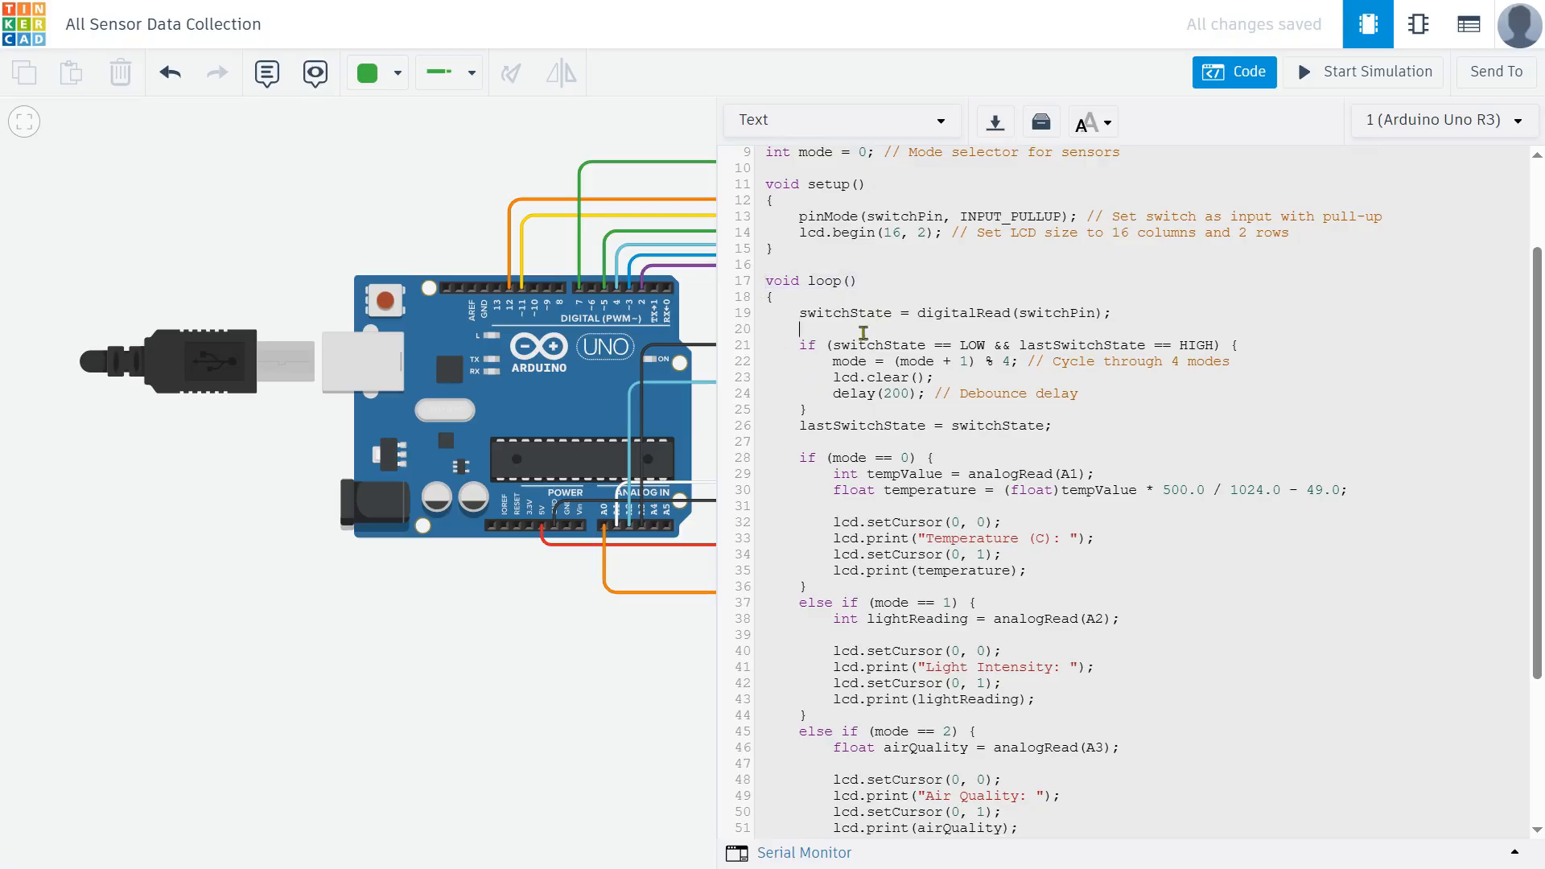
# Step: Review the four-mode loop code down to the closing delay(500) line
pyautogui.tripleClick(954, 313)
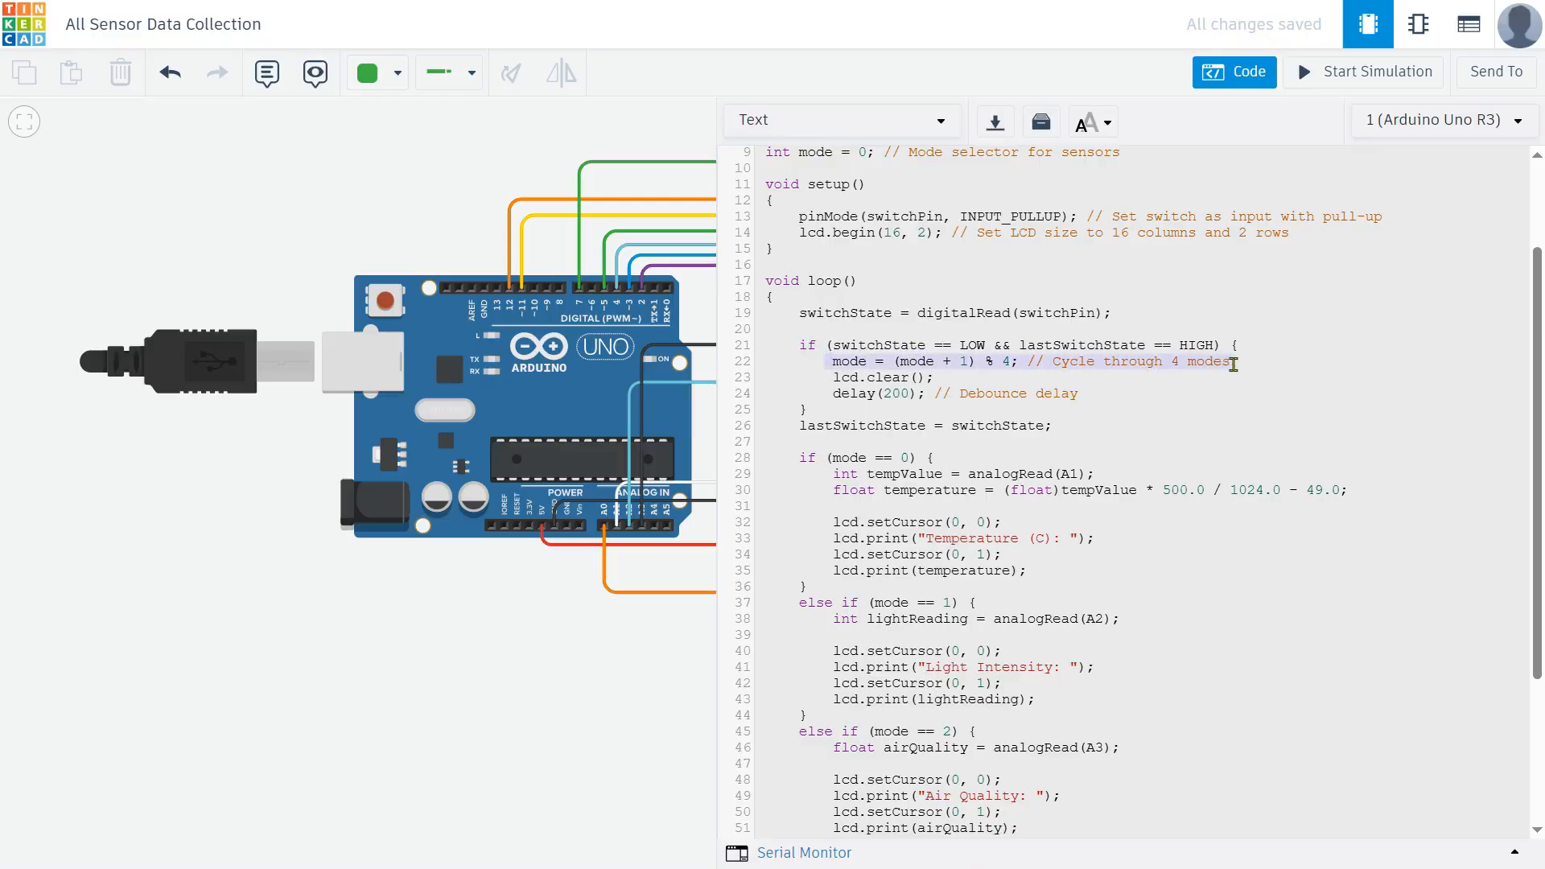
pyautogui.scroll(-3)
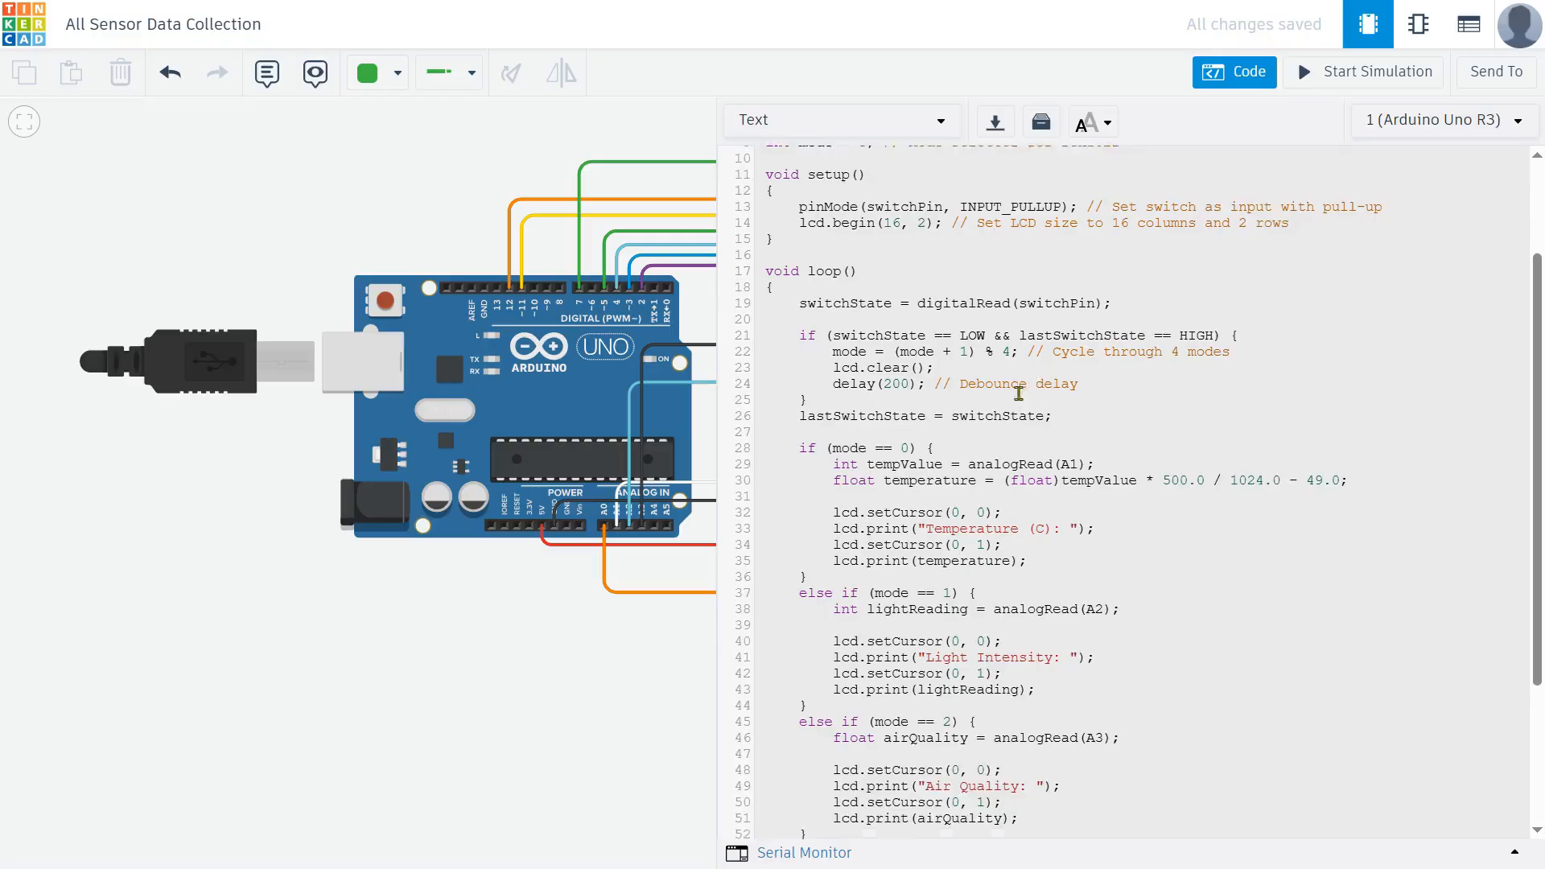
pyautogui.scroll(-3)
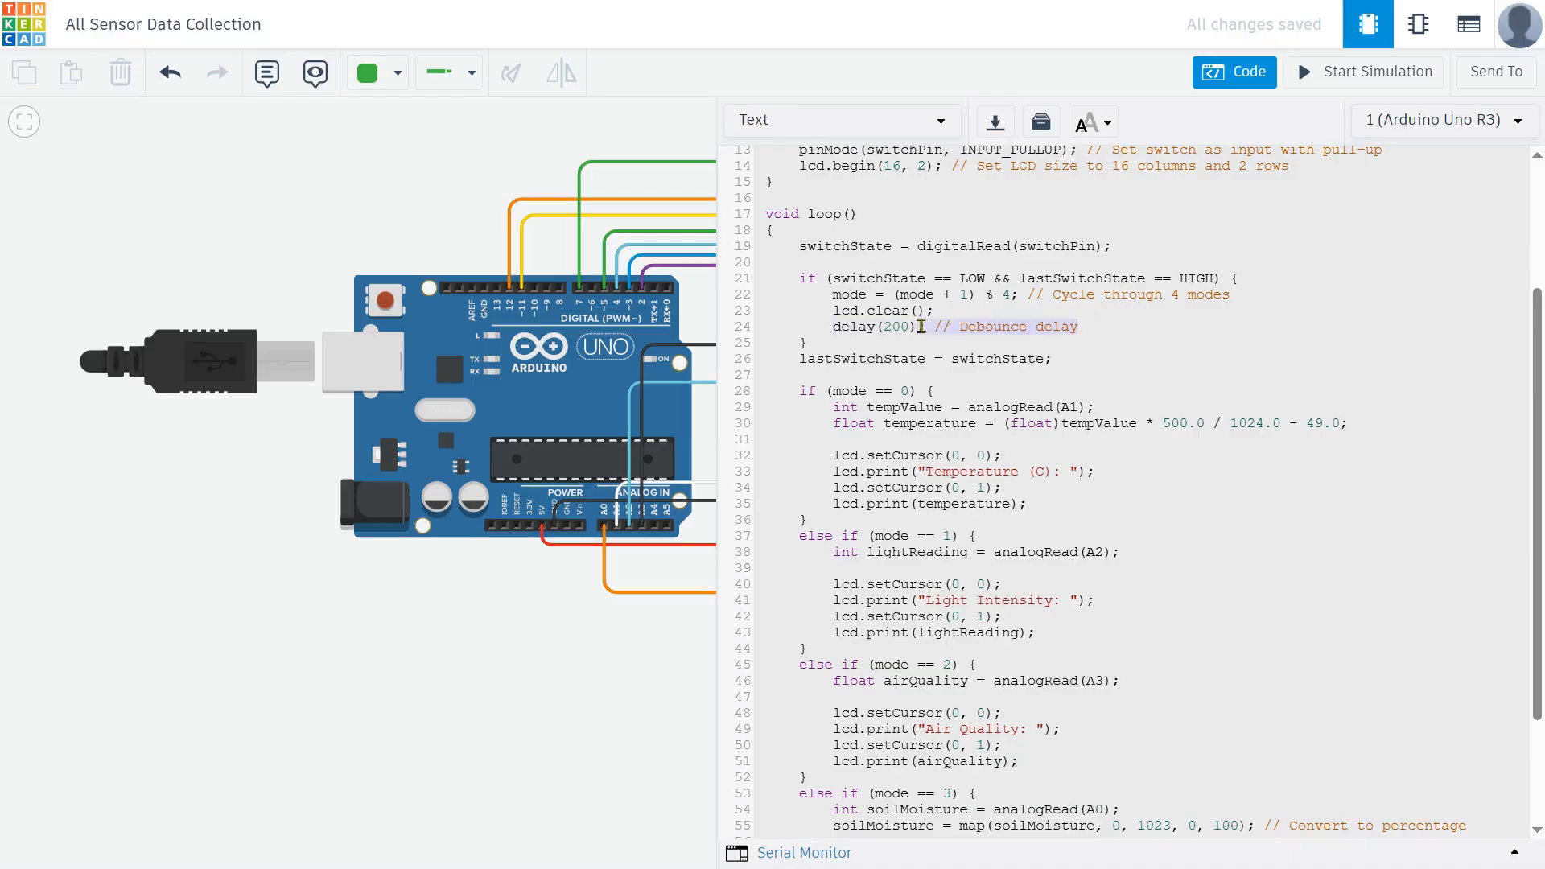
pyautogui.scroll(-3)
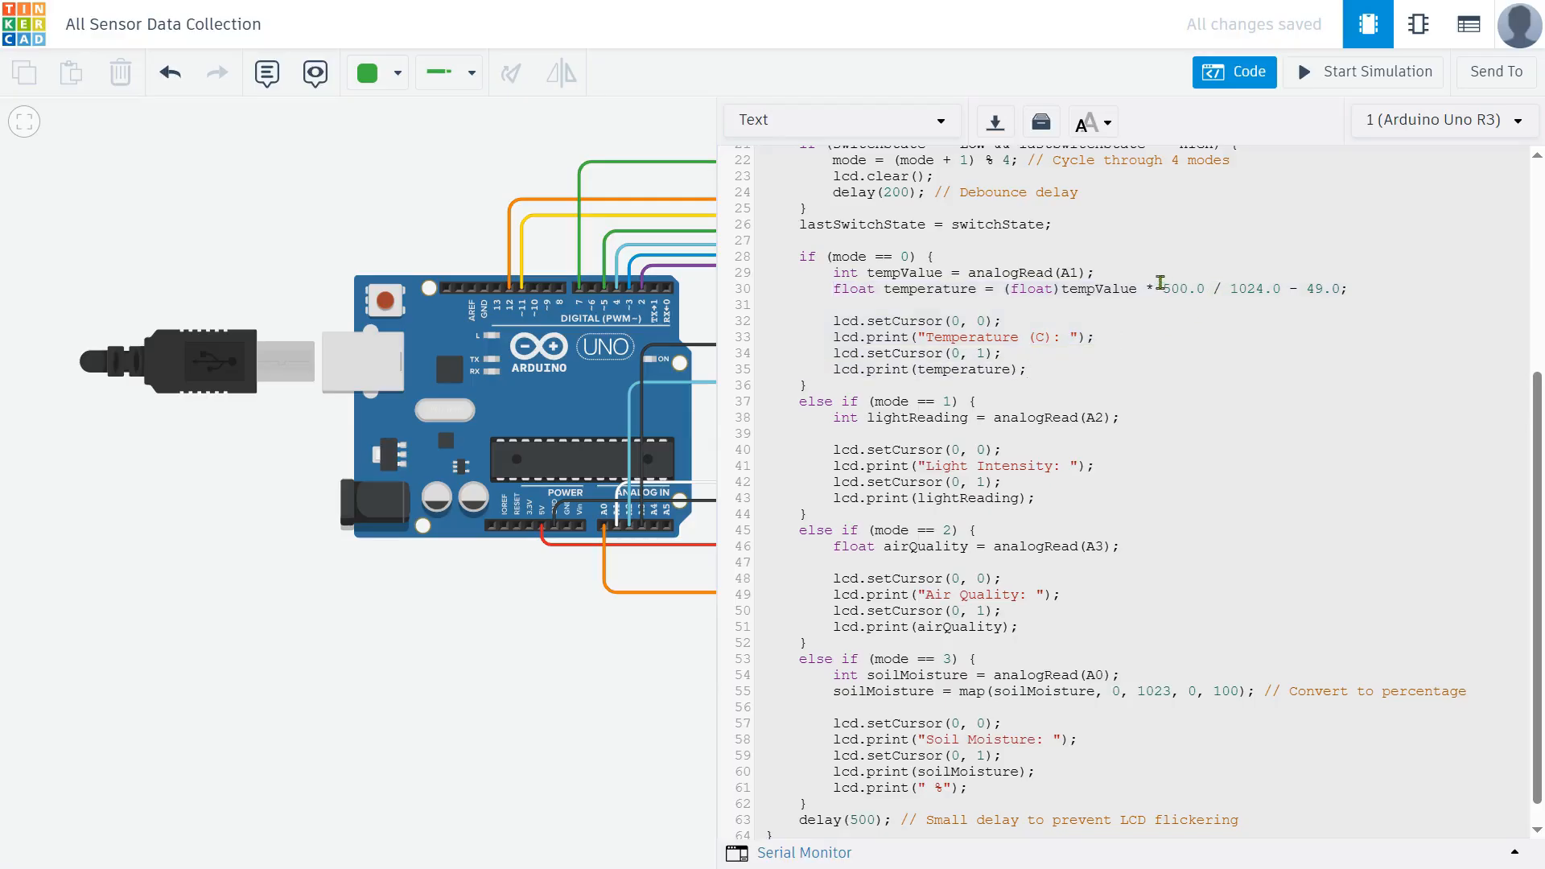
pyautogui.moveTo(1161, 288); pyautogui.dragTo(1342, 288)
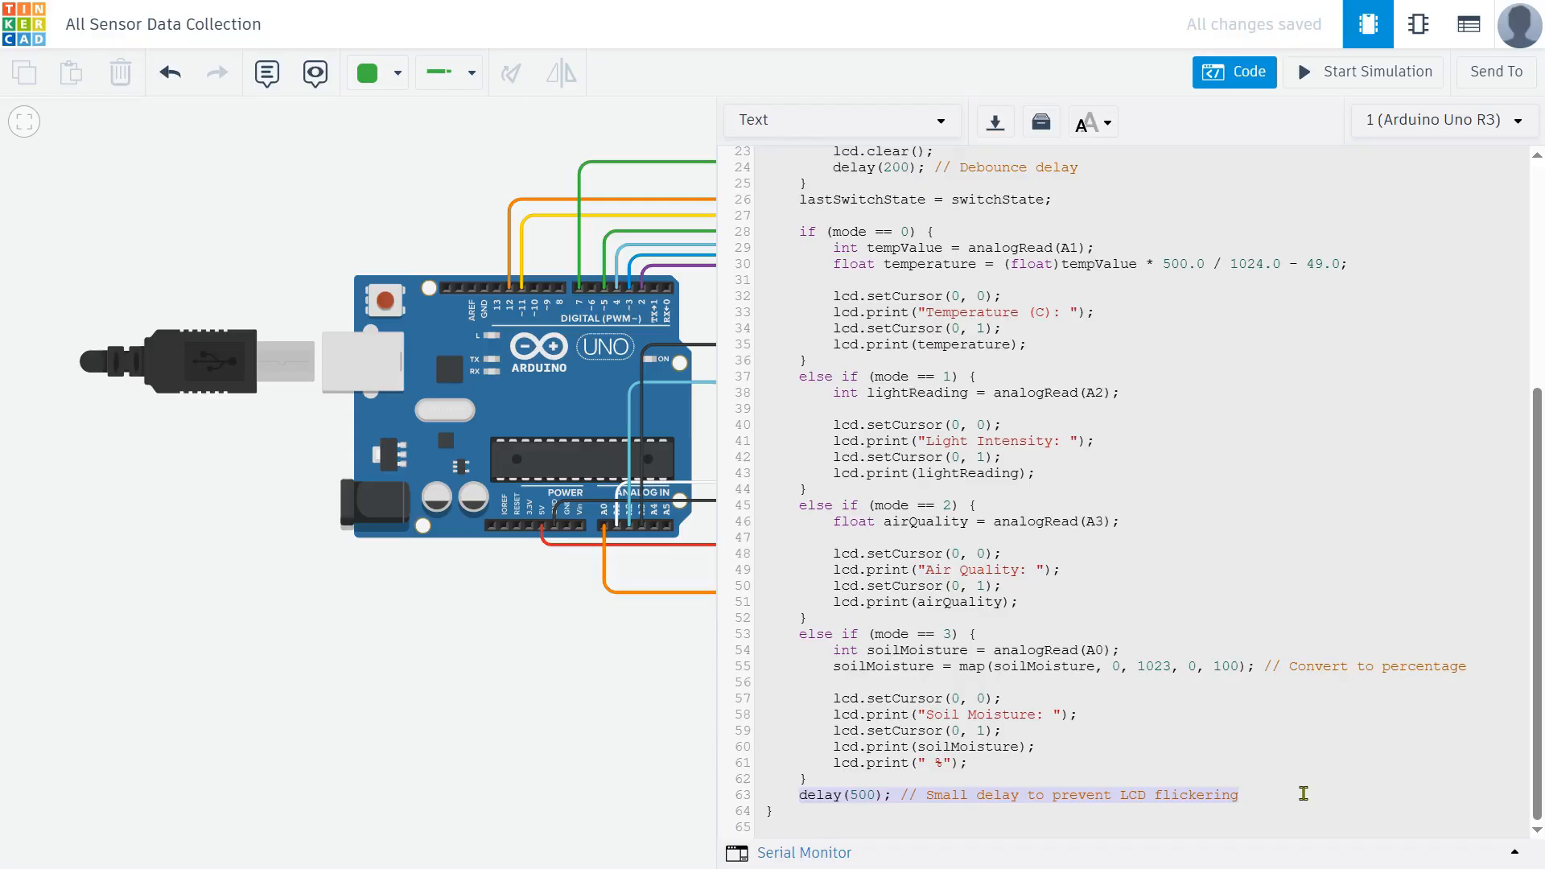
pyautogui.moveTo(1174, 795)
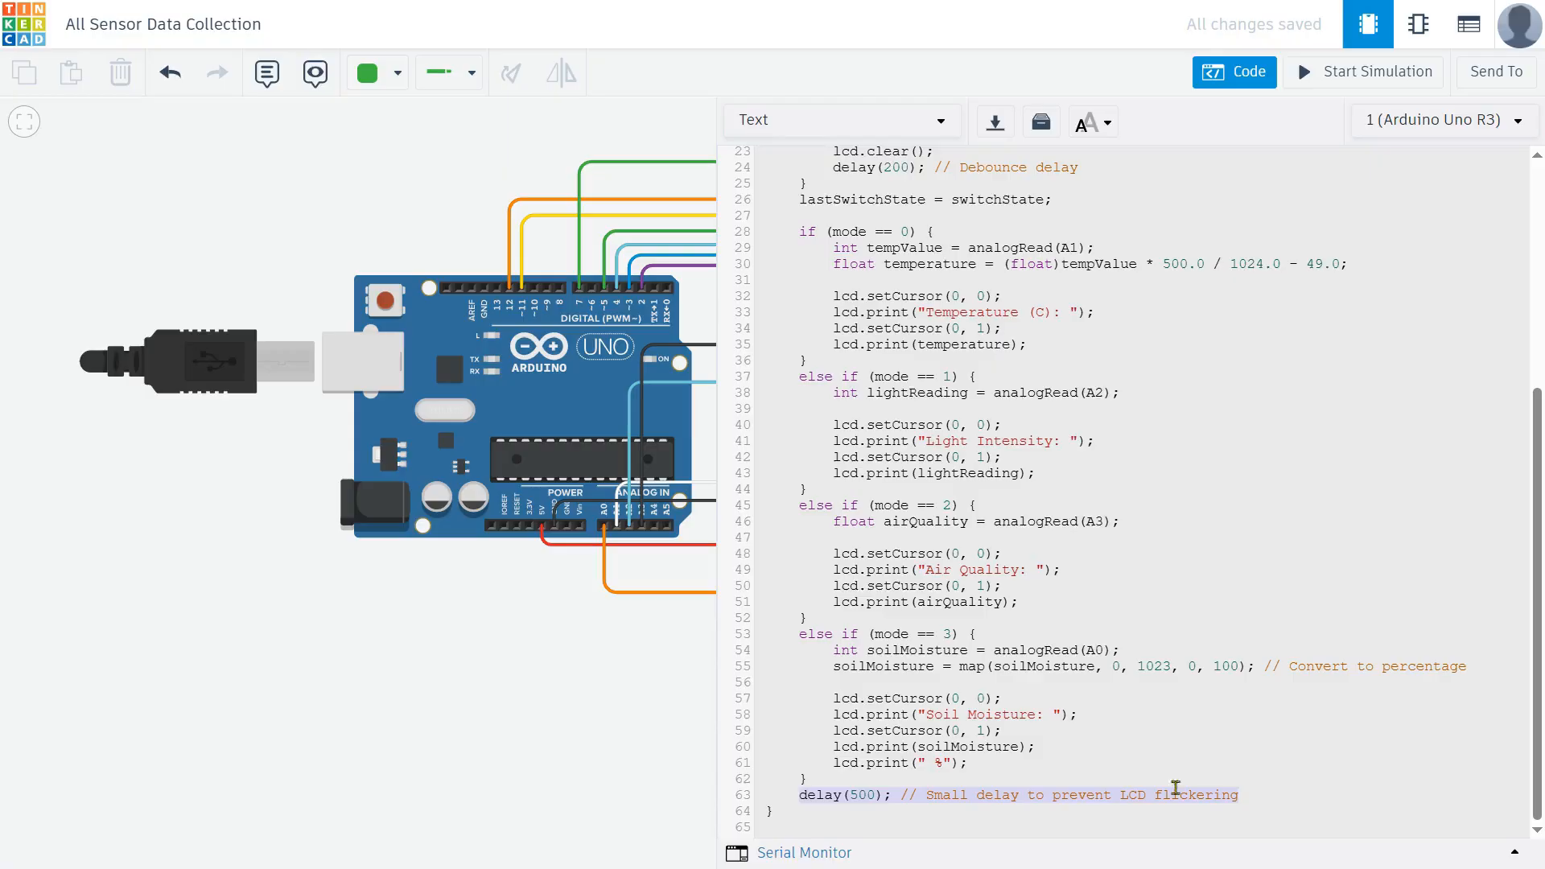
pyautogui.moveTo(1250, 87)
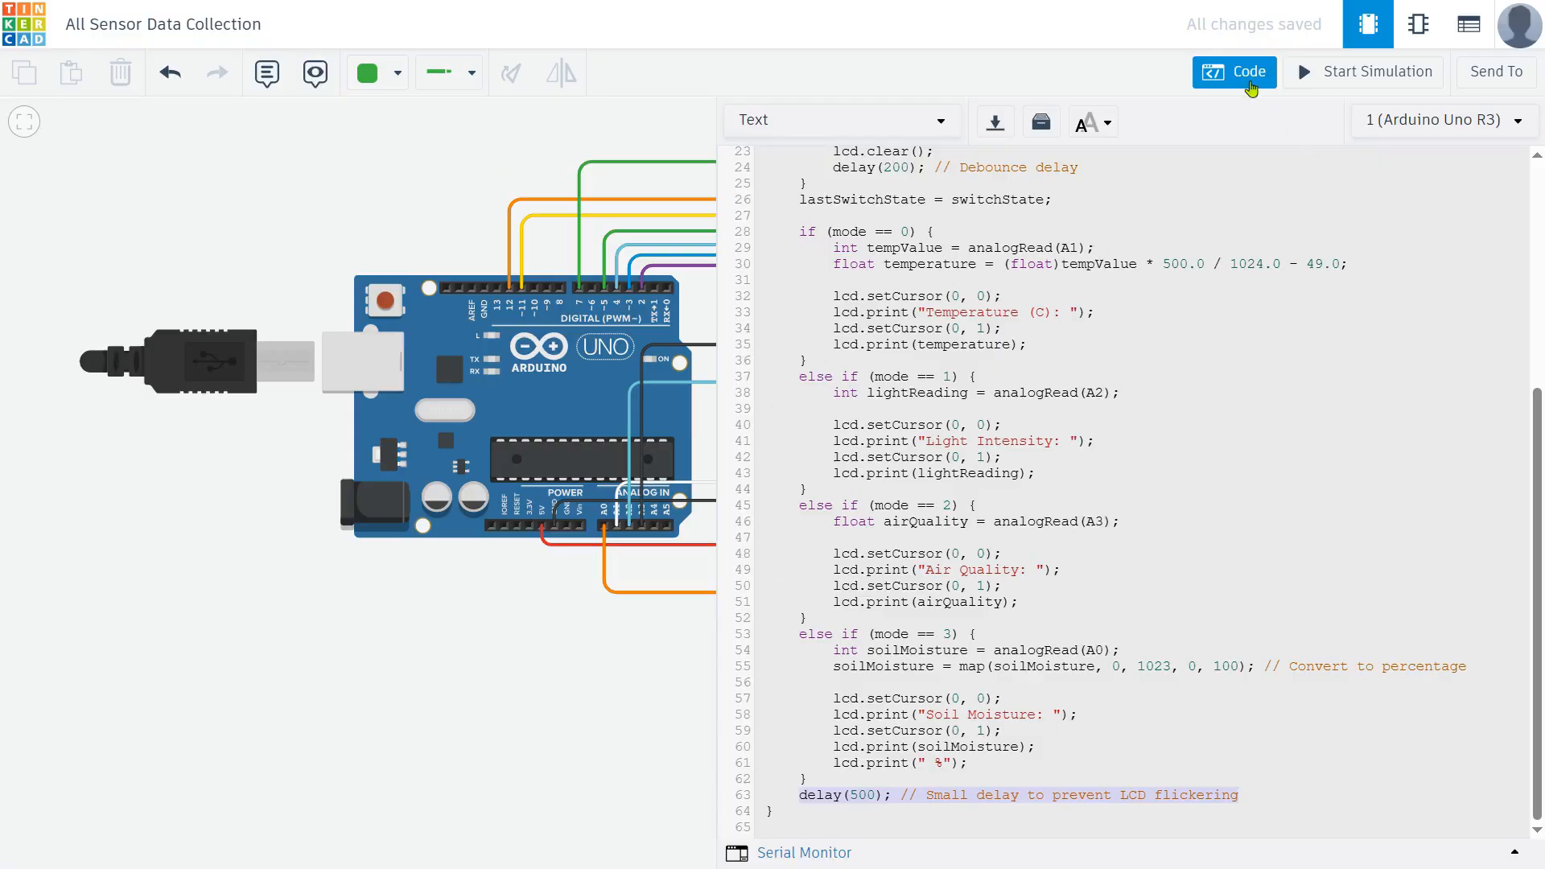
# Step: Close the code panel to show the full circuit and start the simulation
pyautogui.click(1235, 71)
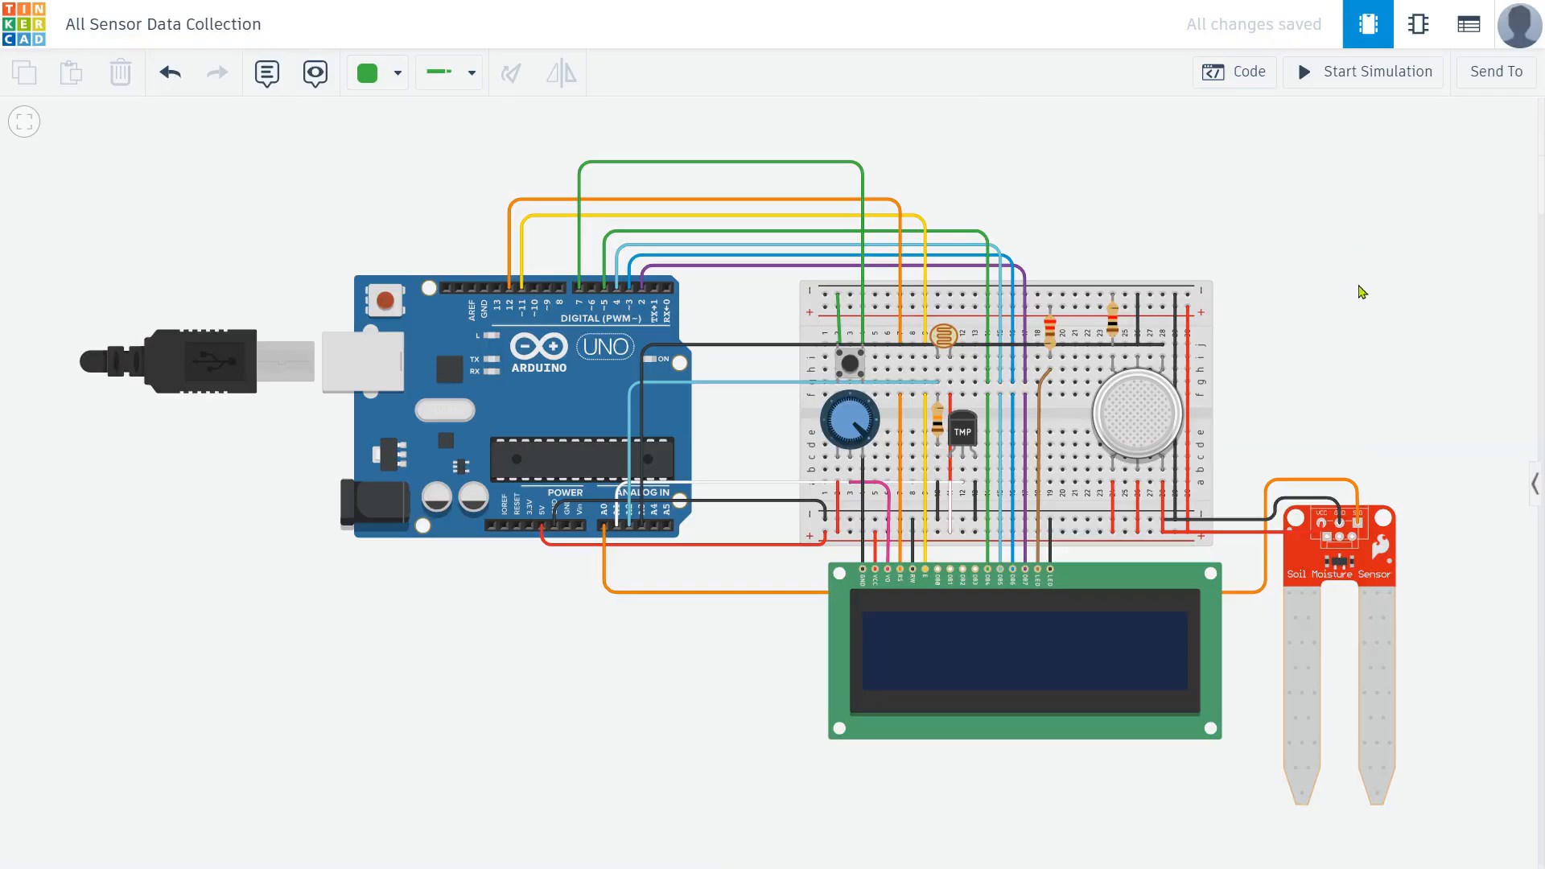
pyautogui.moveTo(1326, 298)
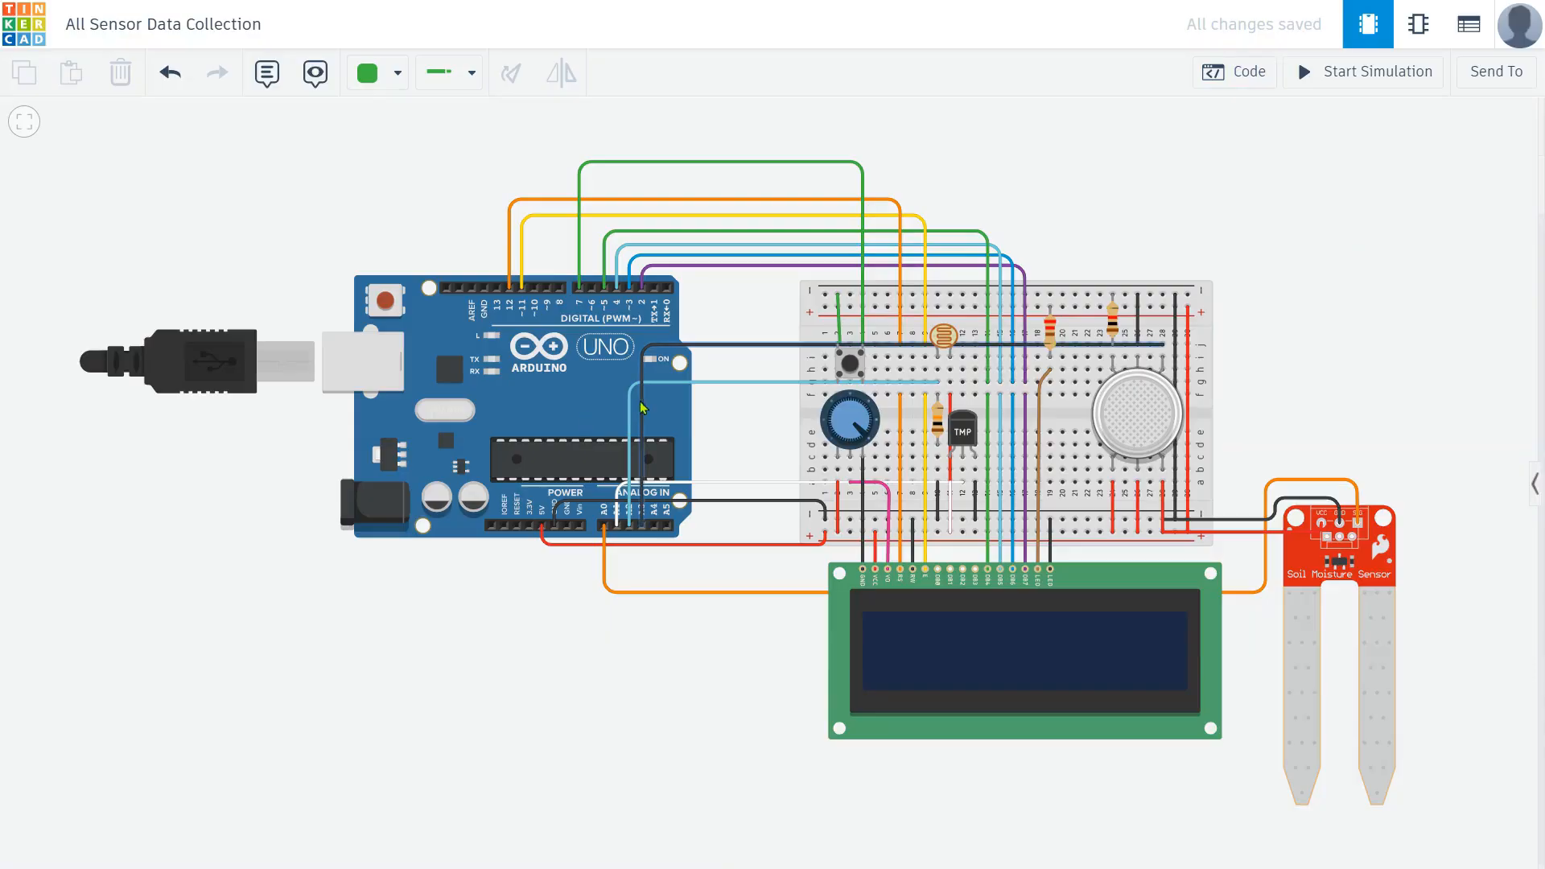
pyautogui.click(1378, 71)
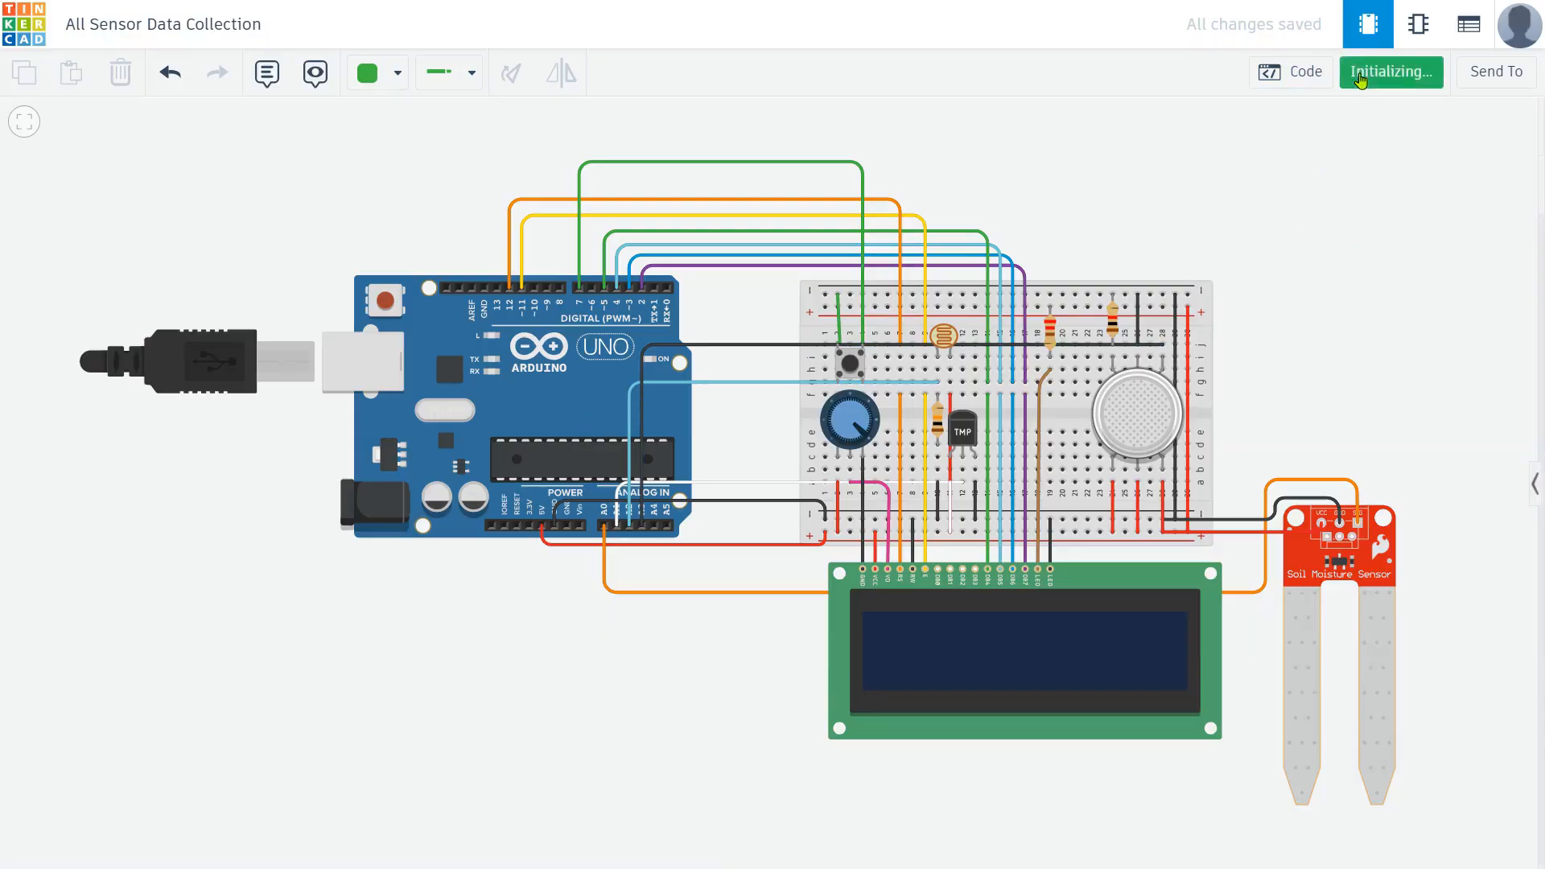
# Step: Advance the LCD from temperature 25.71 °C to light intensity 54 with the push button
pyautogui.click(1390, 72)
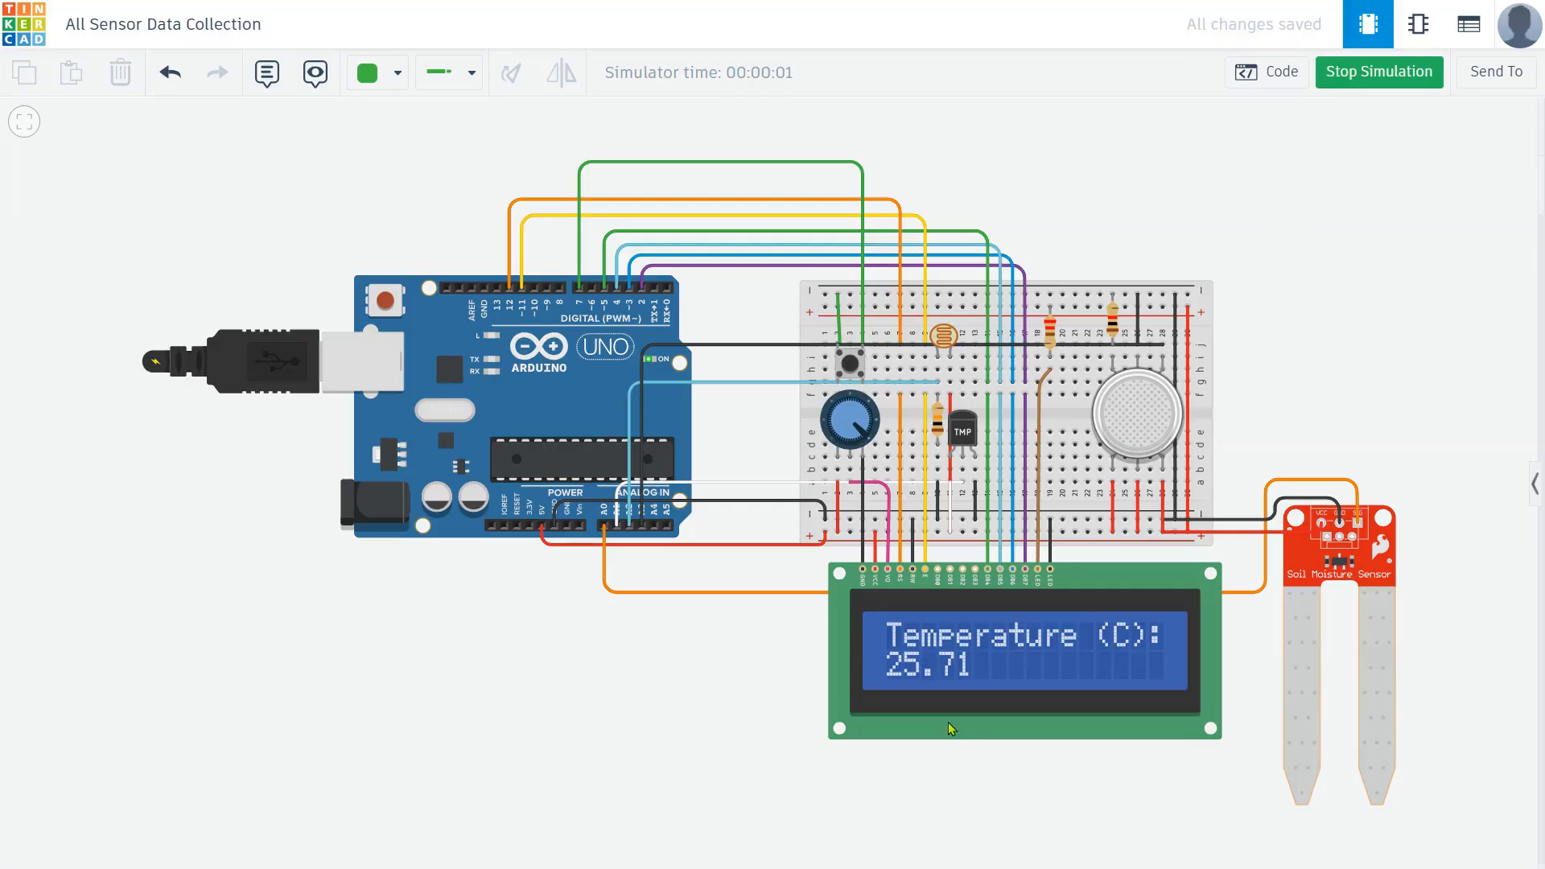
pyautogui.moveTo(1082, 671)
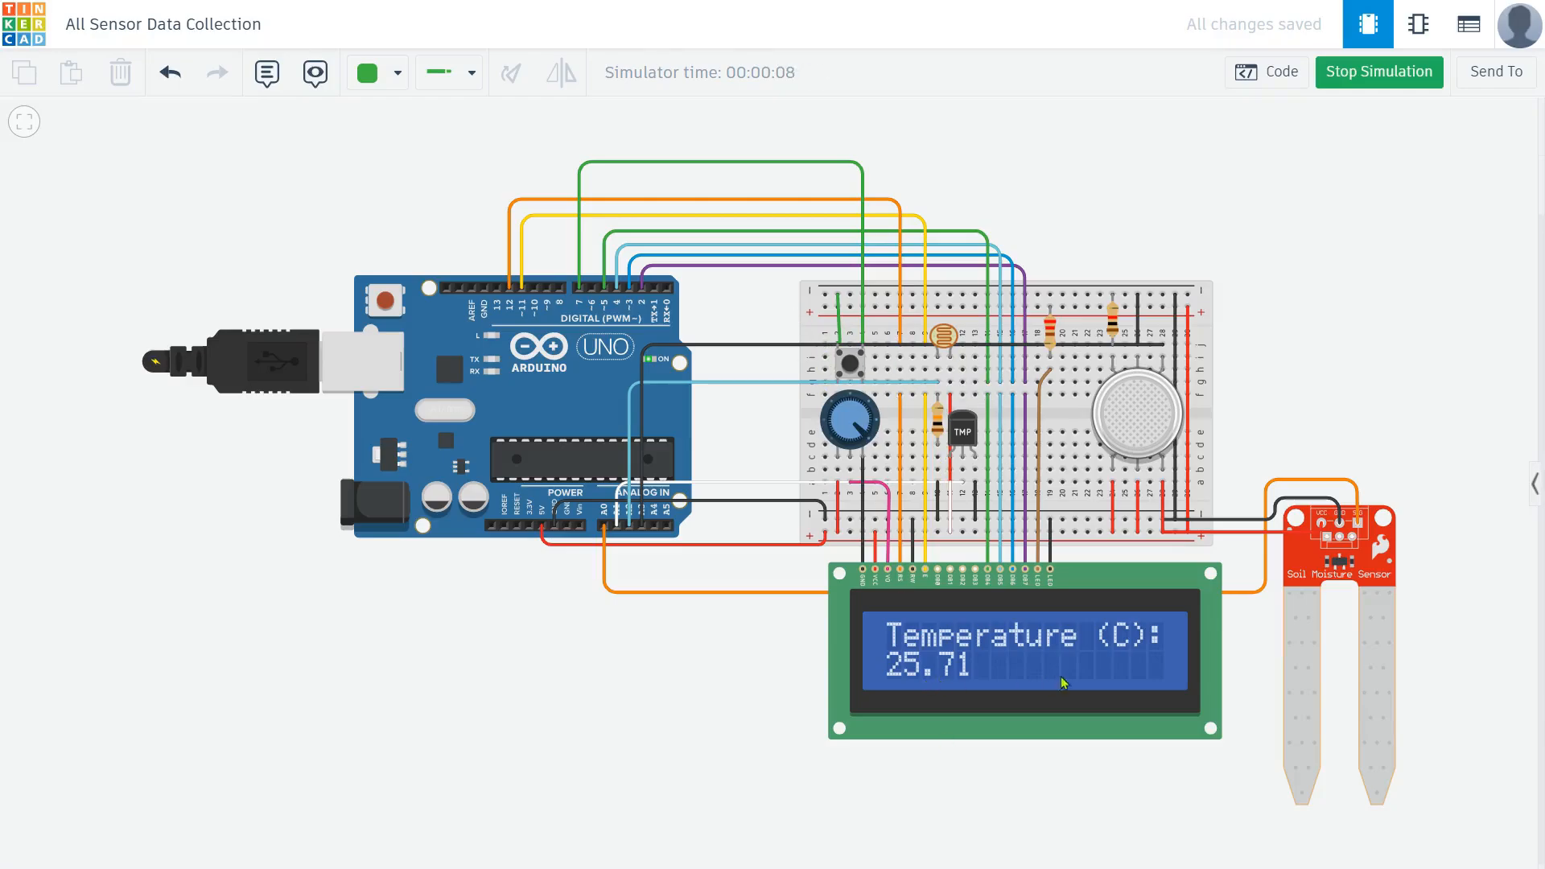
pyautogui.moveTo(1109, 657)
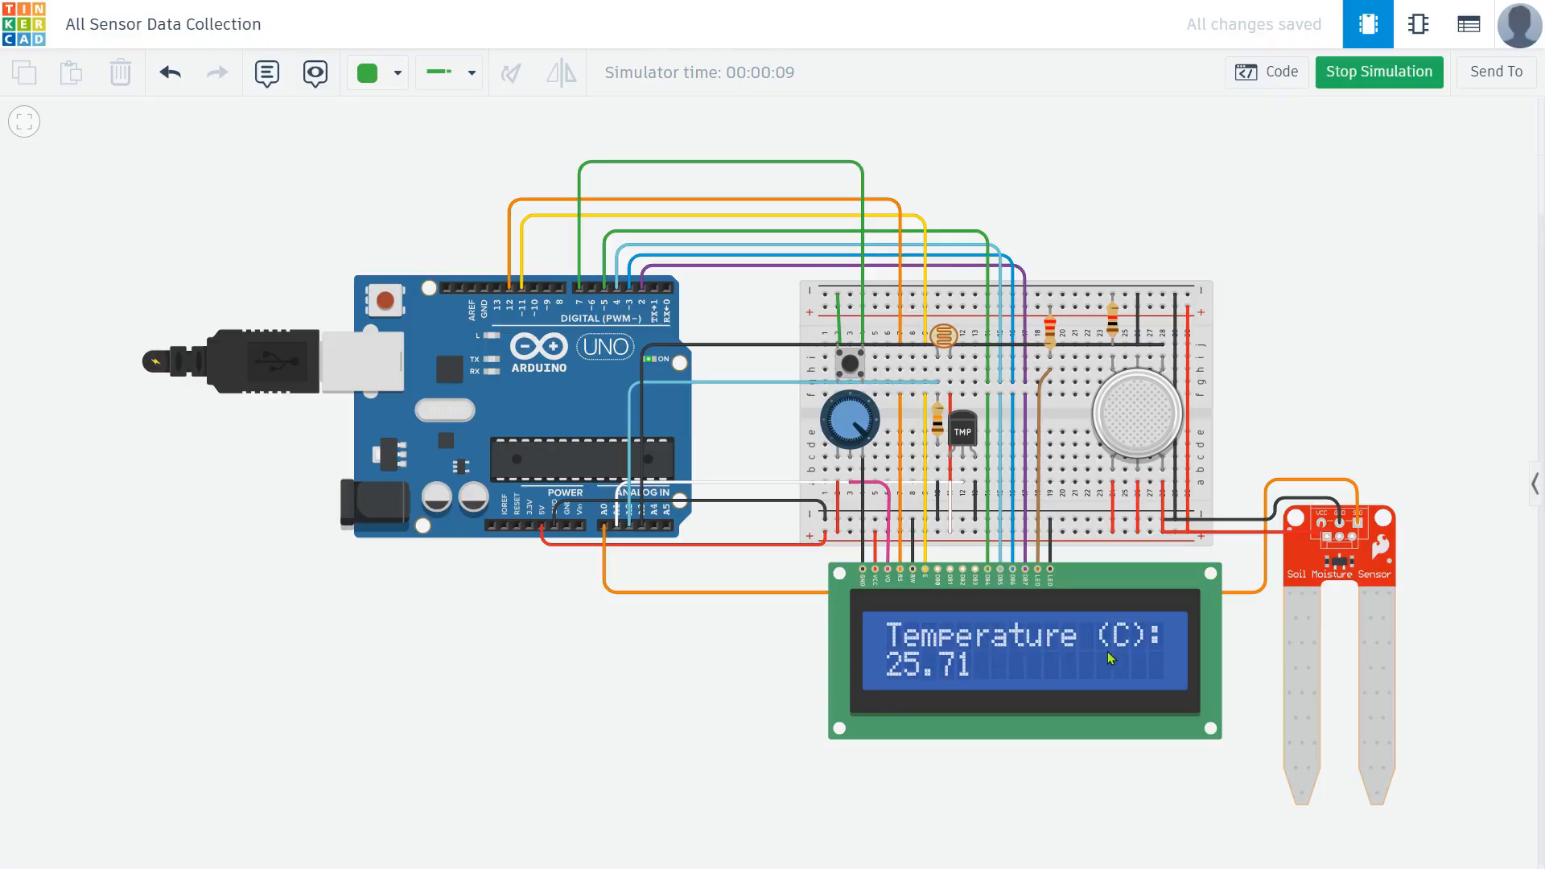
pyautogui.click(962, 440)
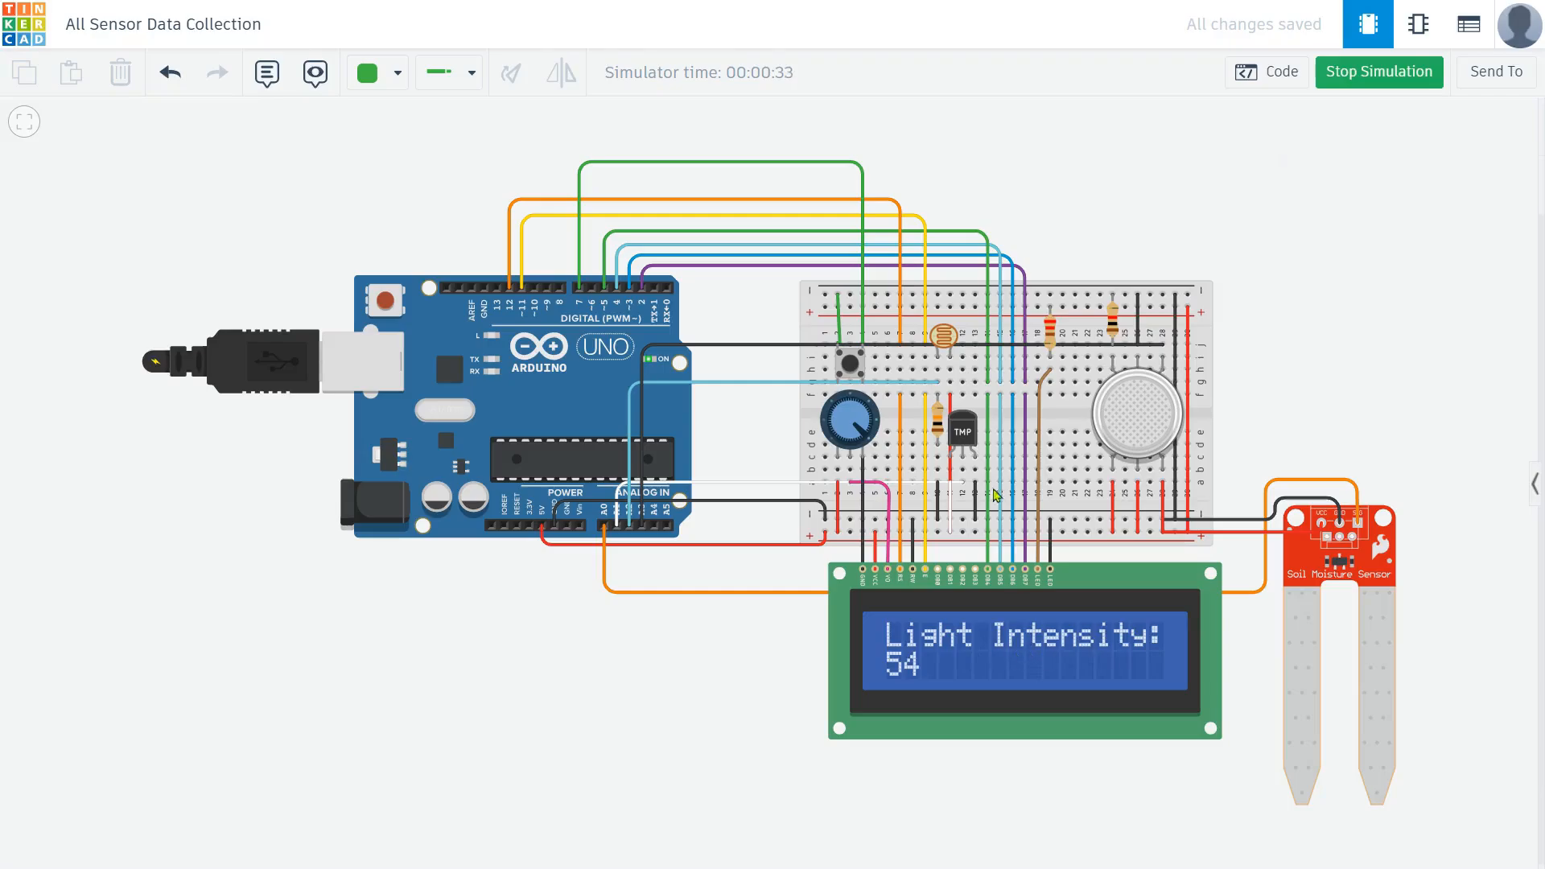
# Step: Raise the photoresistor's light level so the LCD reads light intensity 549
pyautogui.click(947, 335)
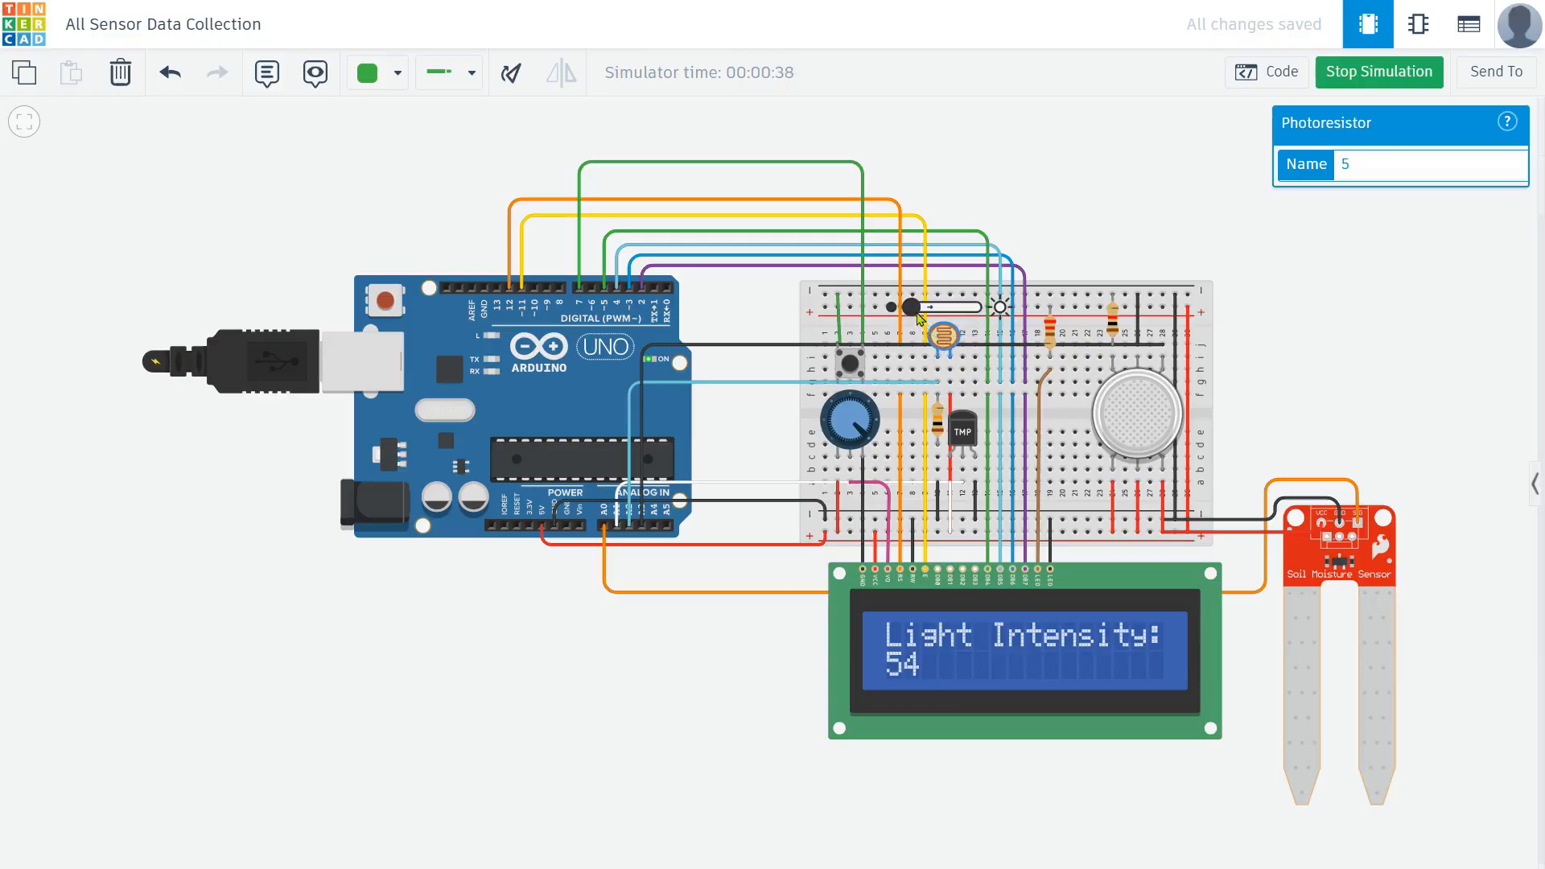
pyautogui.moveTo(907, 306); pyautogui.dragTo(991, 307)
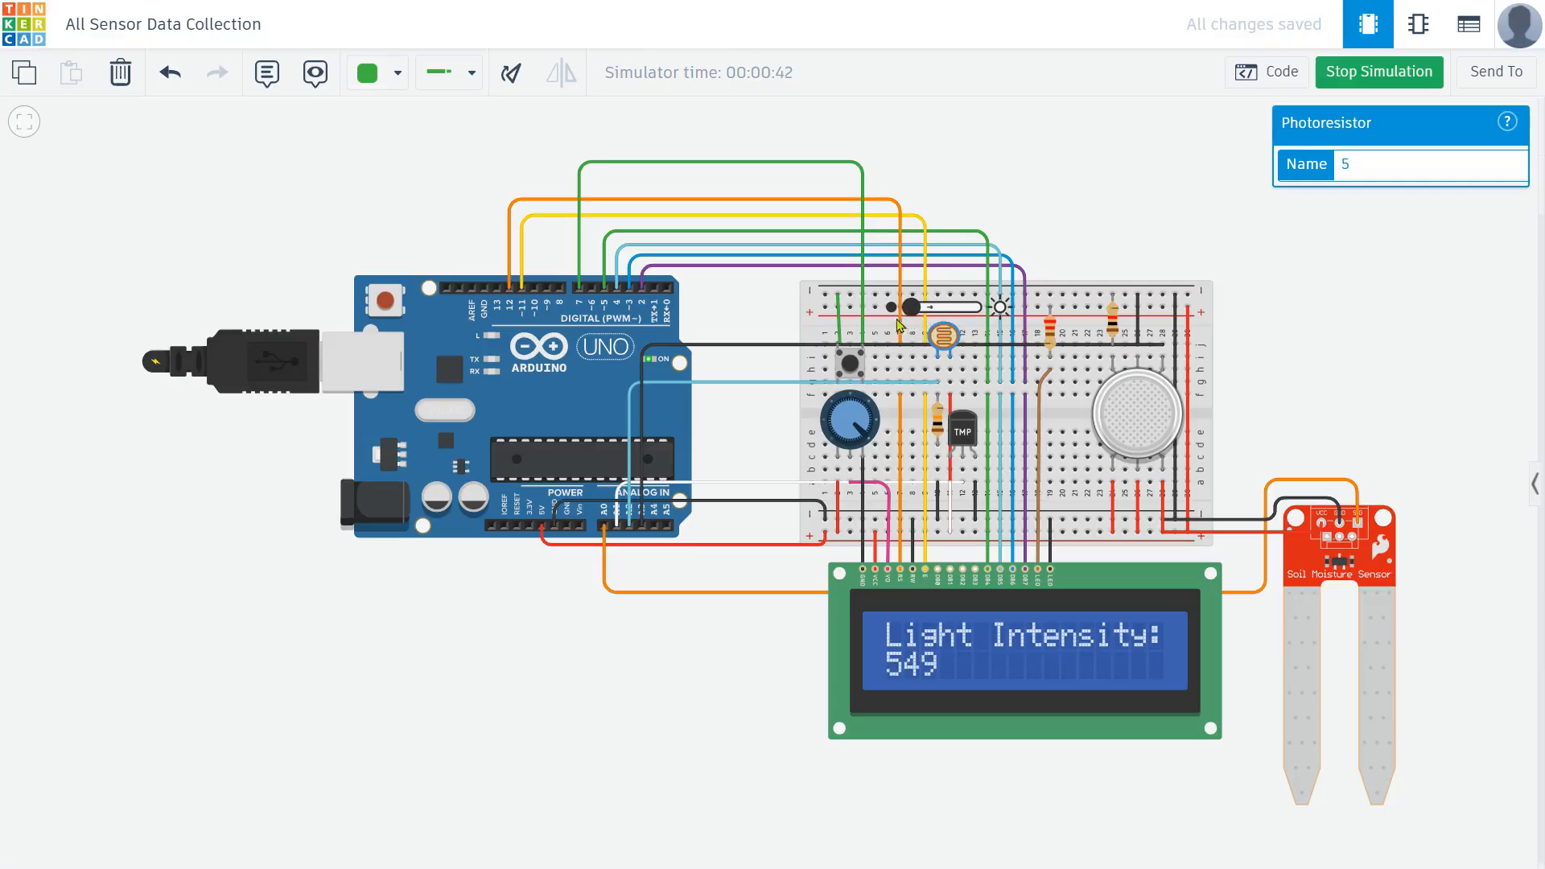
pyautogui.moveTo(852, 367)
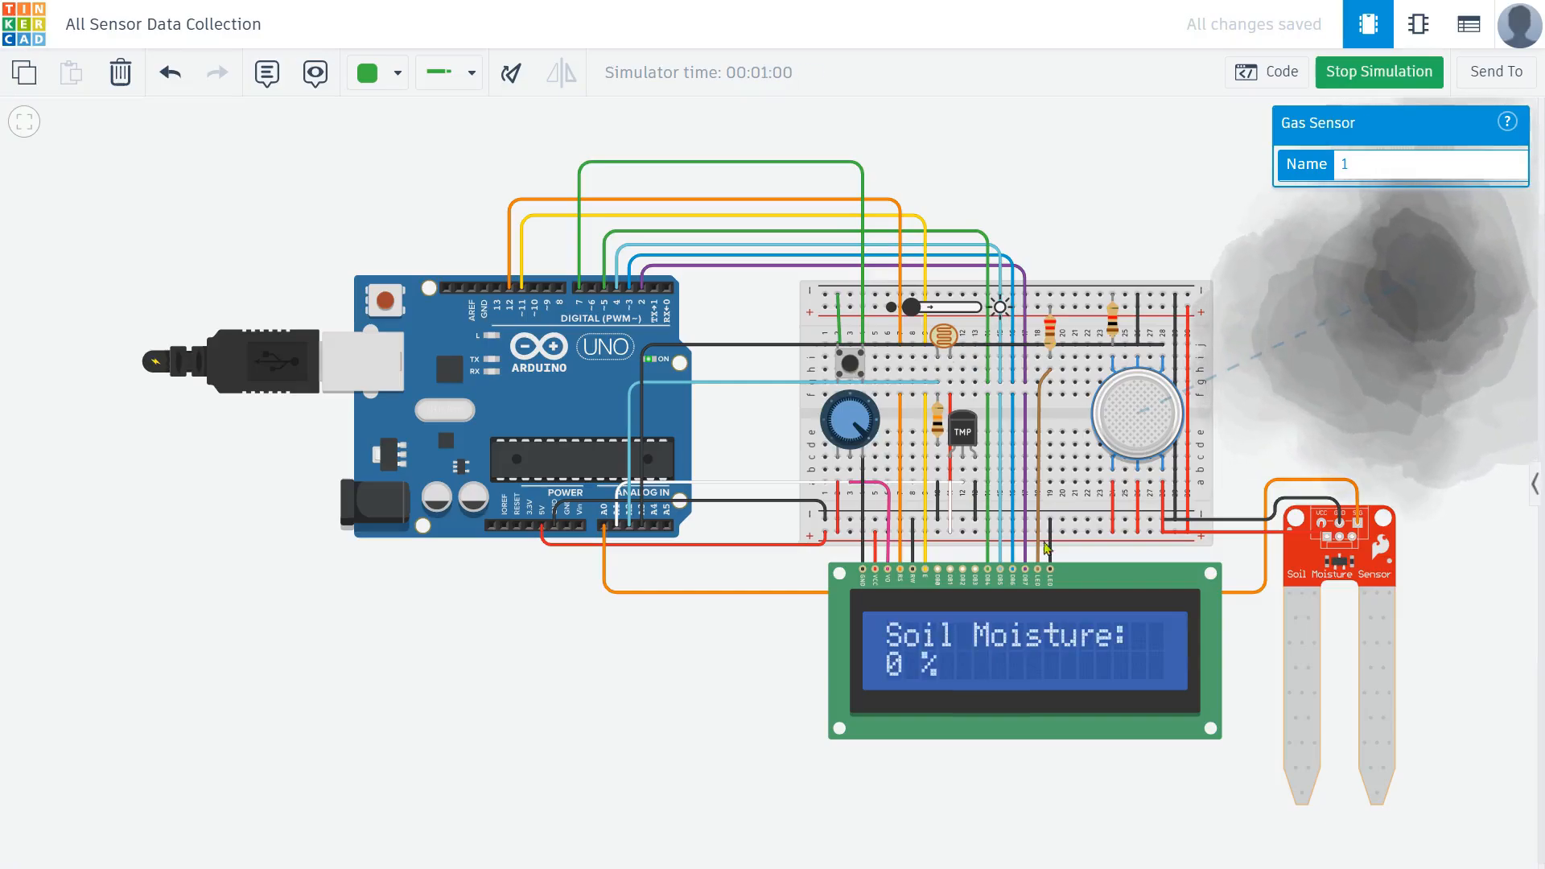
# Step: Vary the soil moisture slider through readings of 33 %, 82 % and 61 %, then dry it out
pyautogui.click(1336, 559)
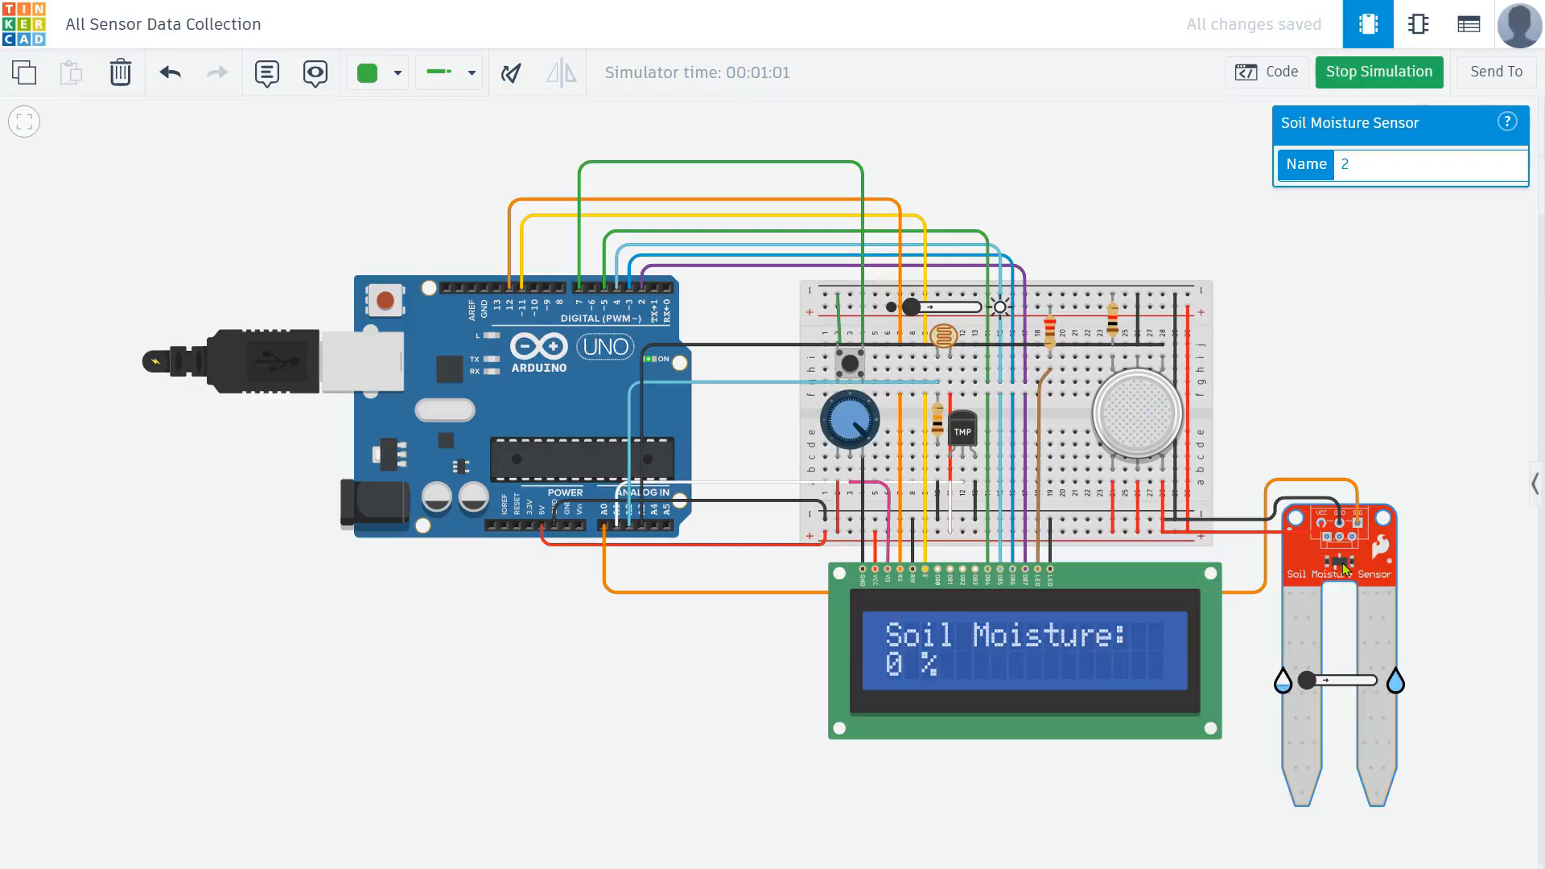
pyautogui.moveTo(1339, 556)
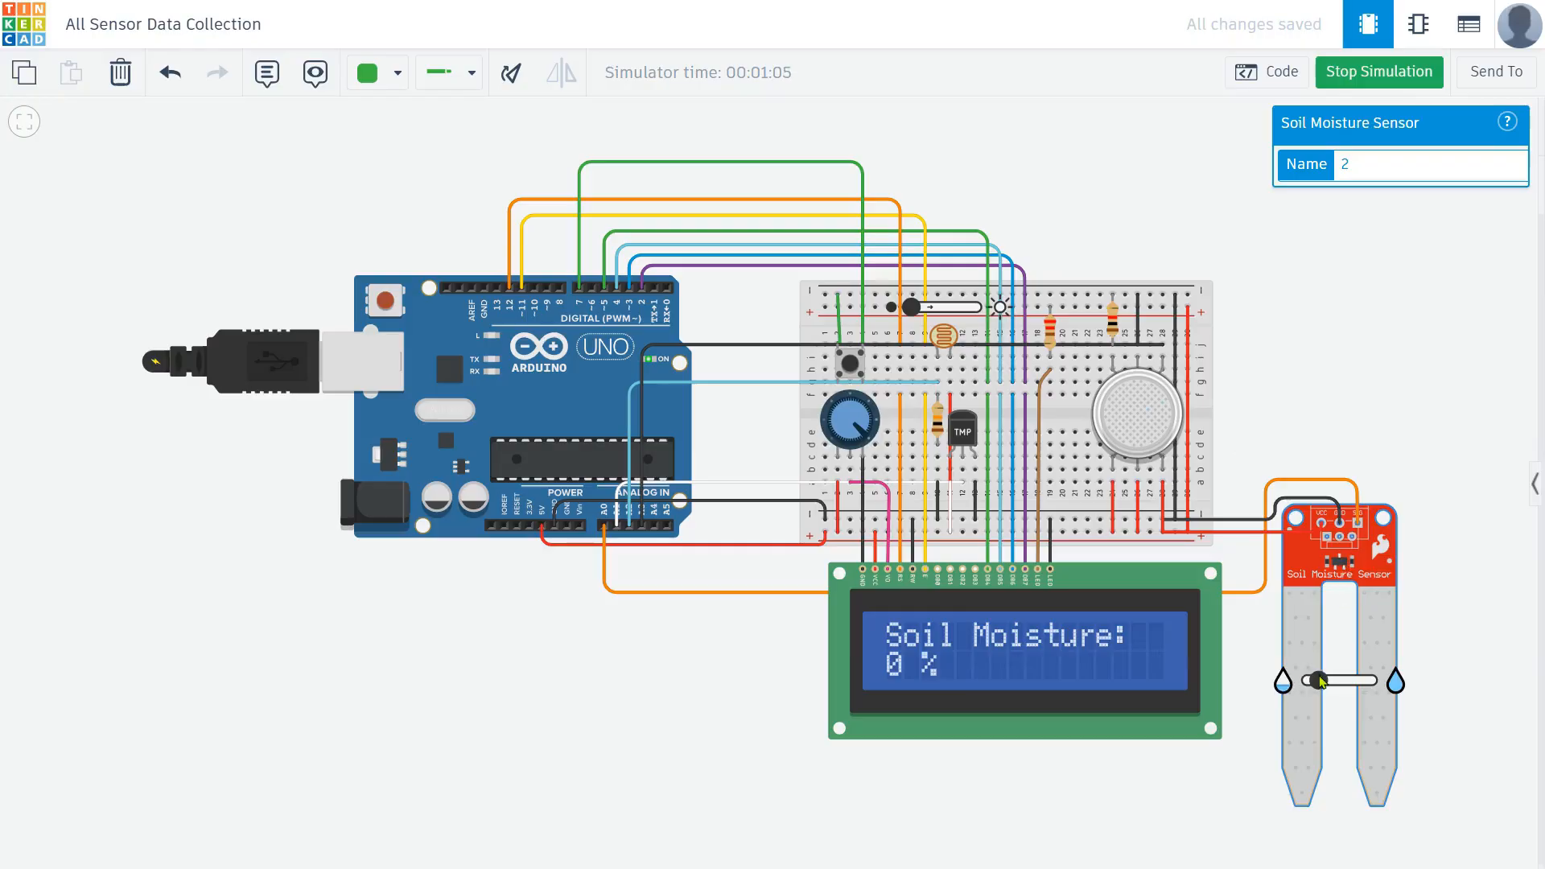
pyautogui.moveTo(1318, 681); pyautogui.dragTo(1352, 681)
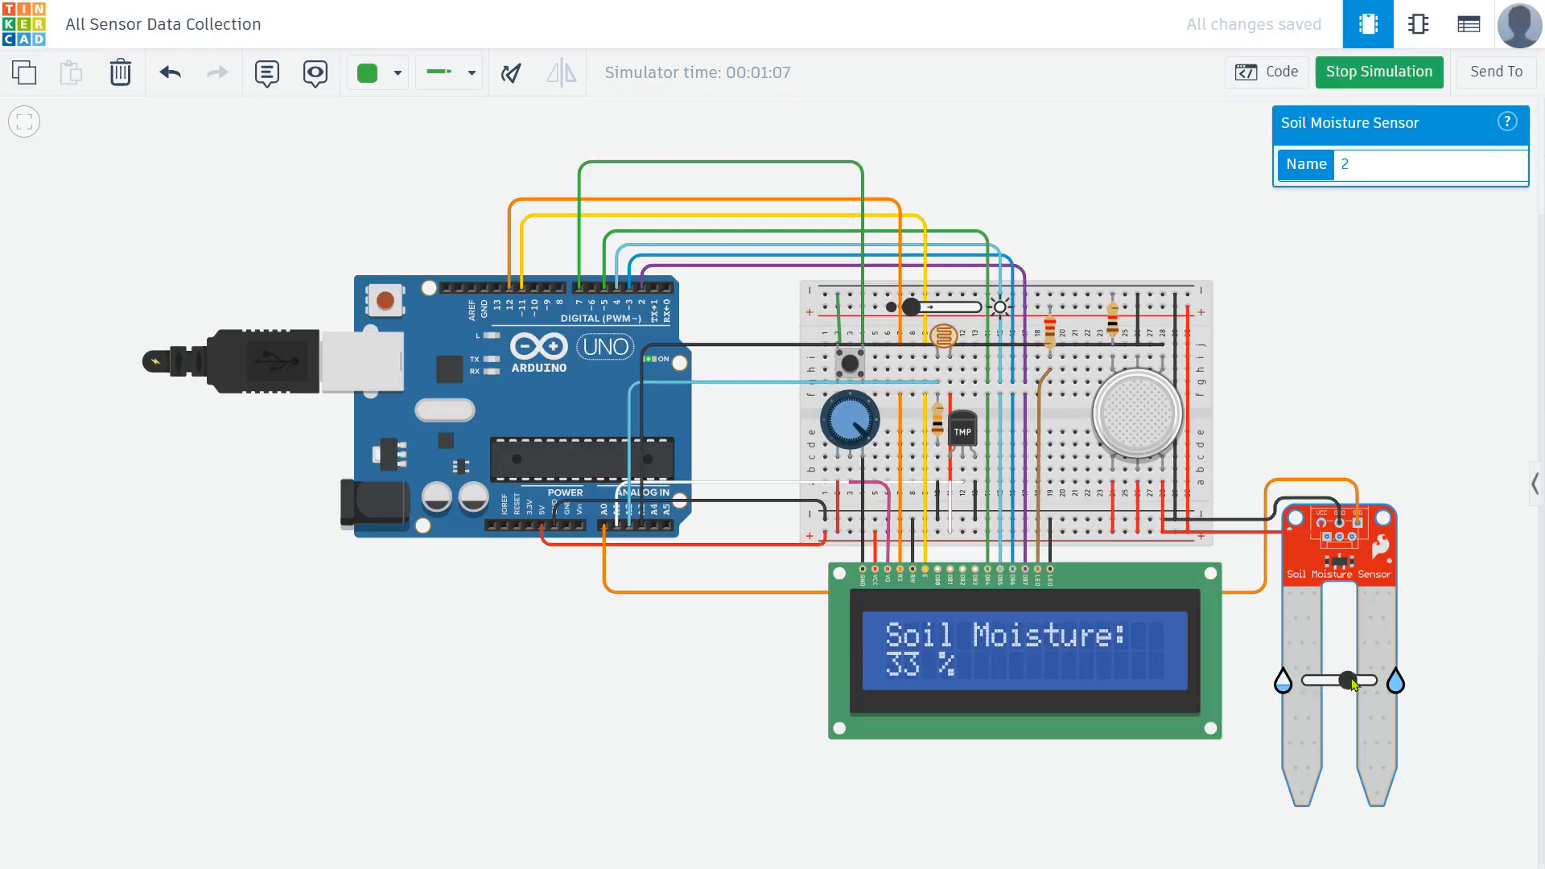
pyautogui.moveTo(1347, 681); pyautogui.dragTo(1362, 680)
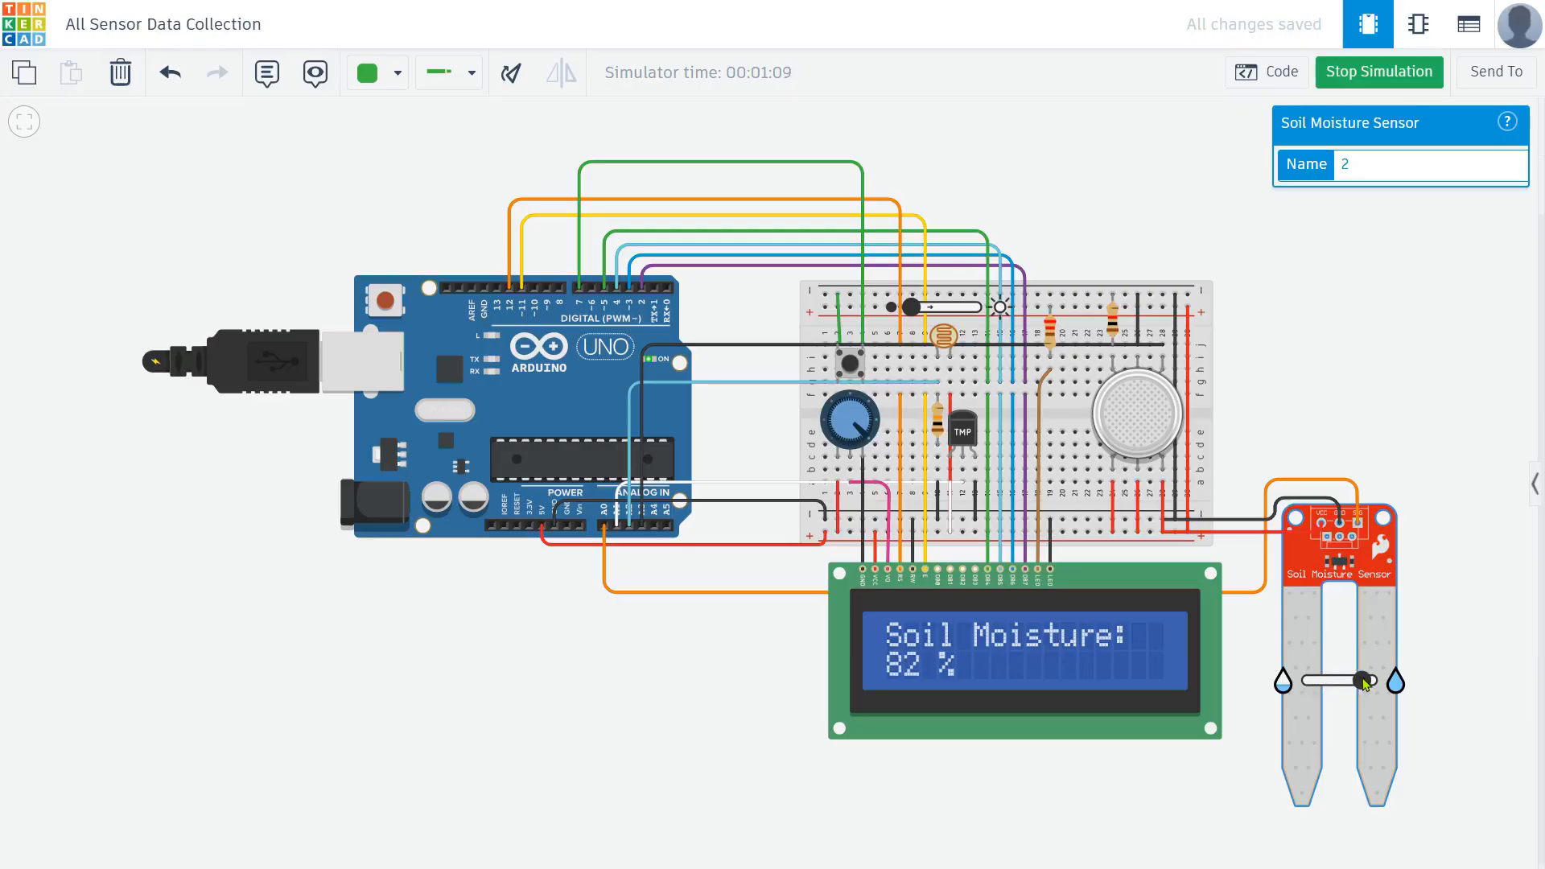
pyautogui.moveTo(1360, 680); pyautogui.dragTo(1338, 680)
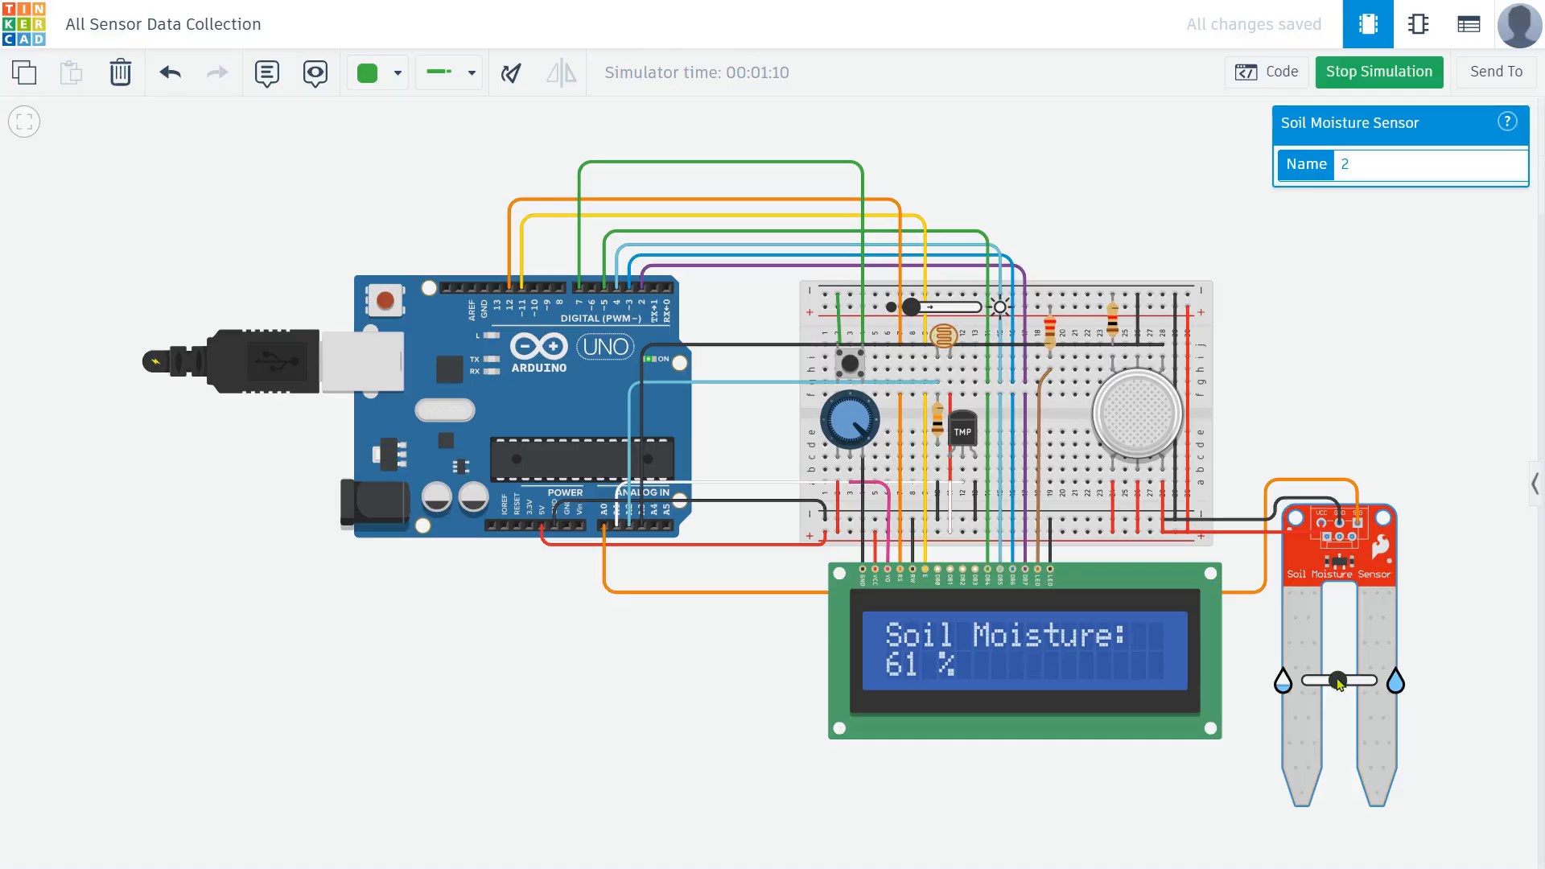
pyautogui.moveTo(1338, 680); pyautogui.dragTo(1318, 680)
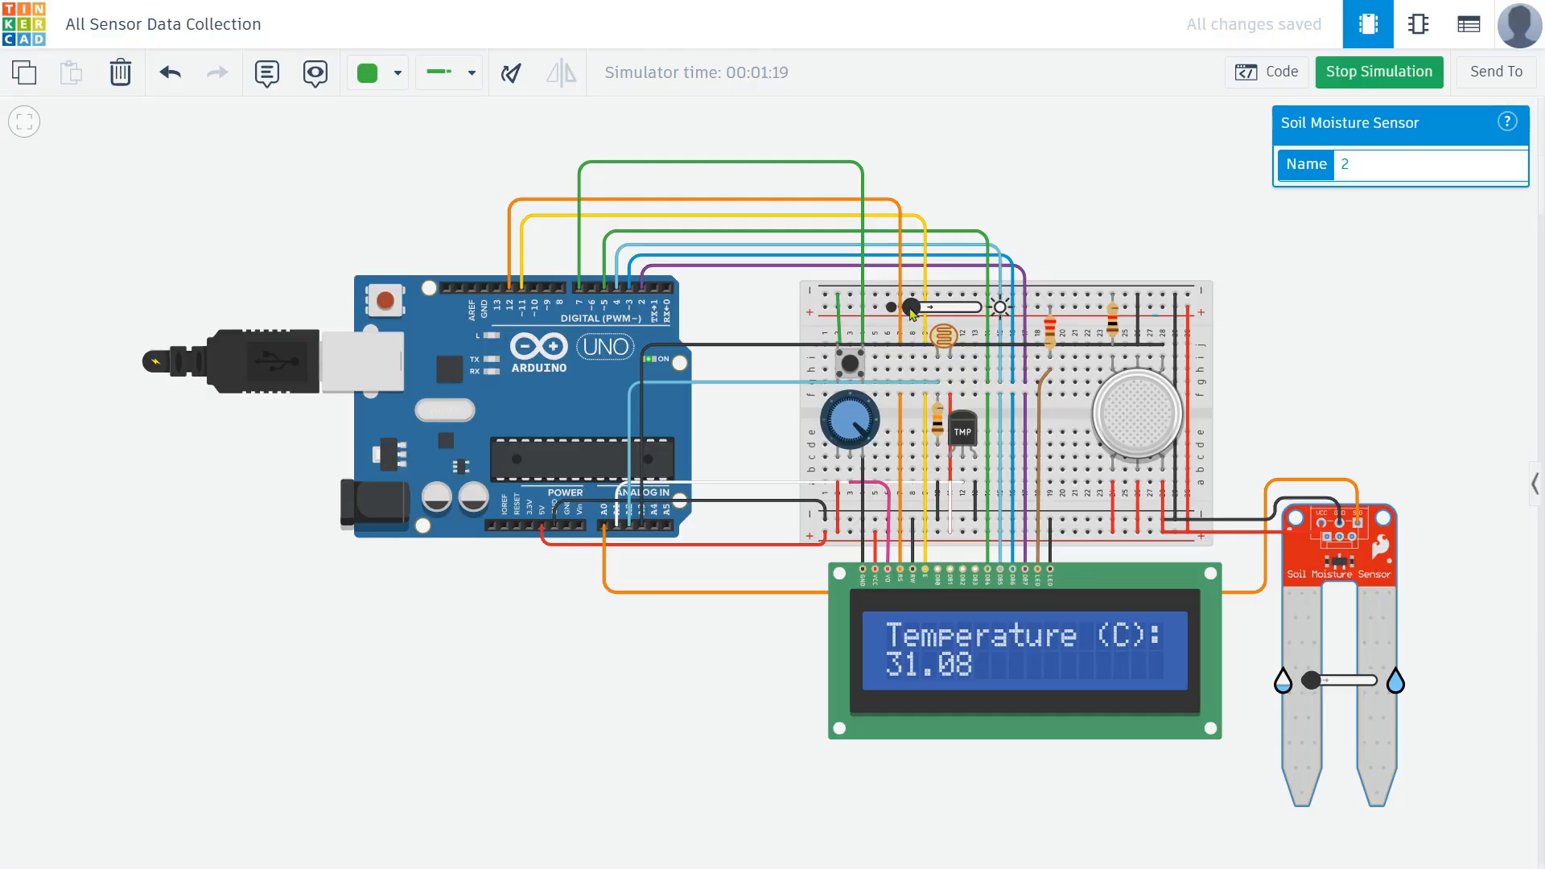
# Step: Advance the LCD to air quality 86.00 and select the TMP36 temperature sensor
pyautogui.click(961, 411)
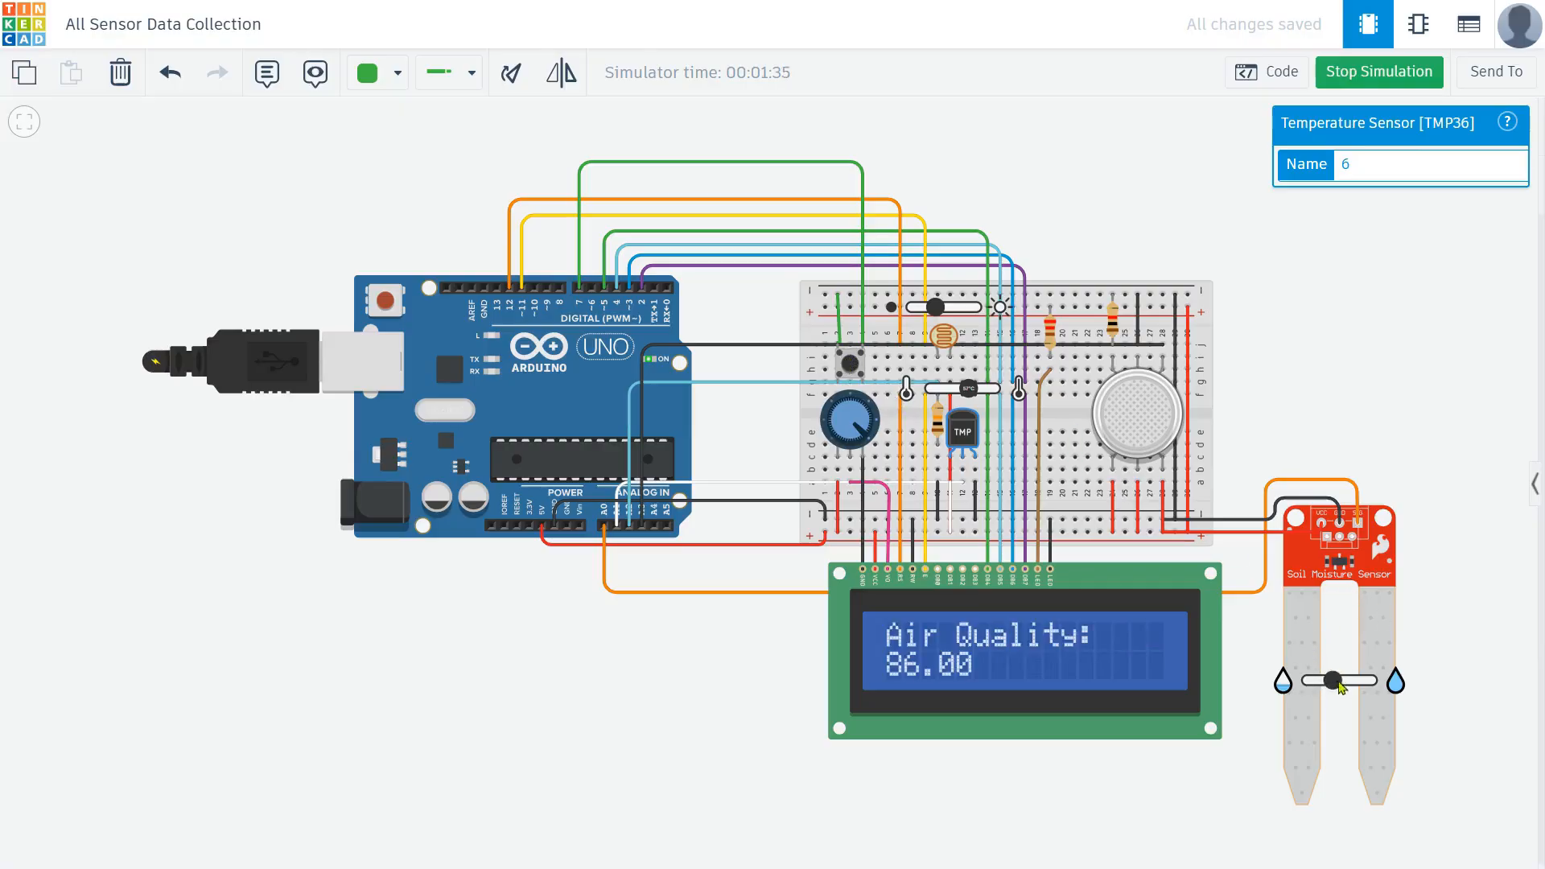
pyautogui.click(1141, 409)
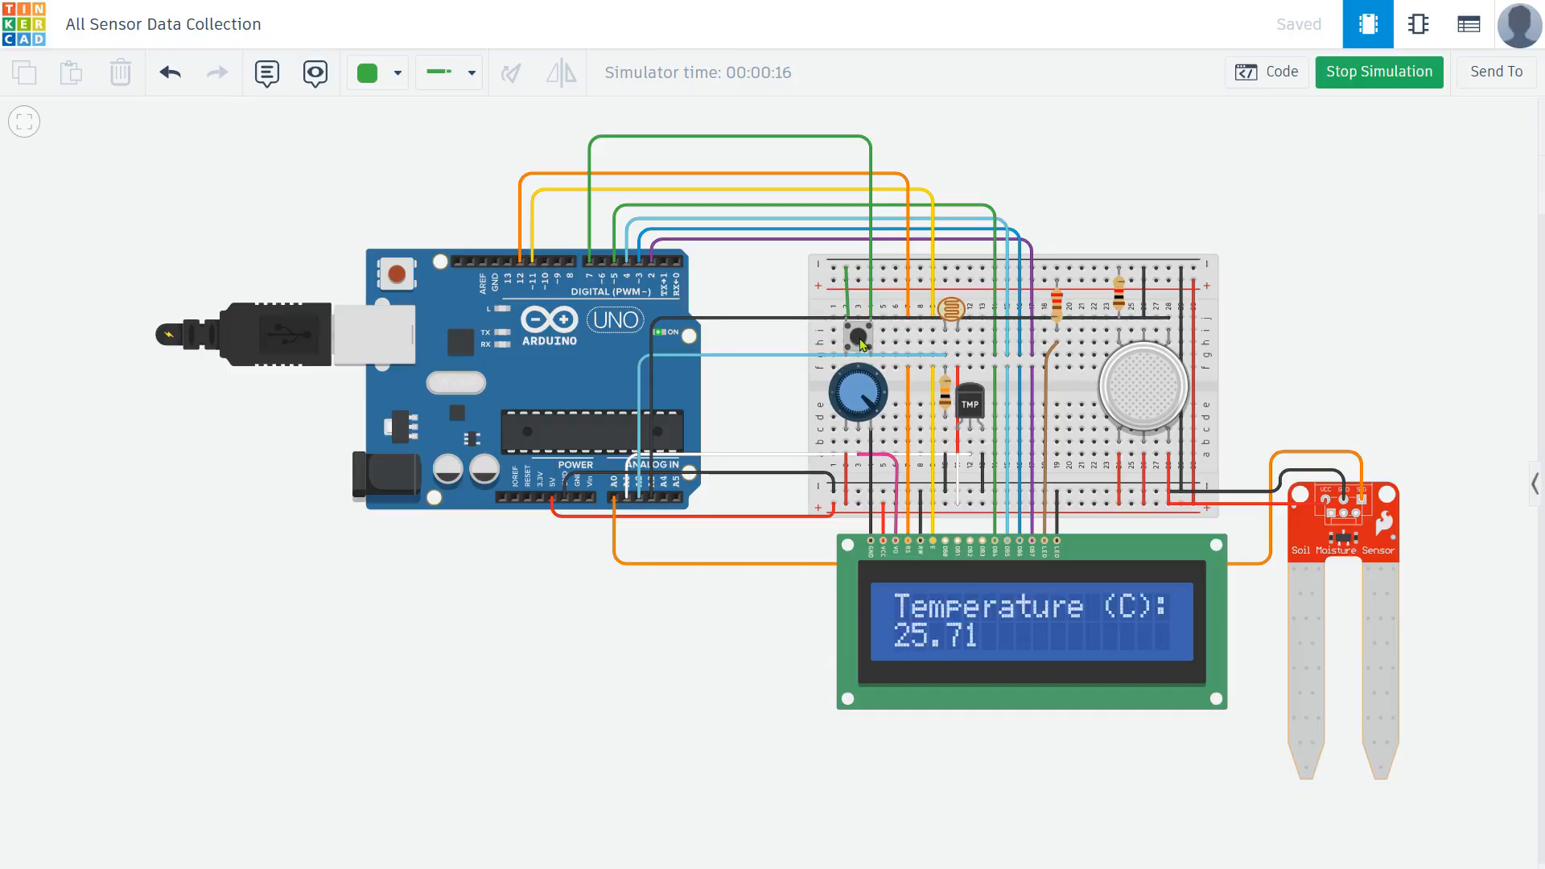
pyautogui.moveTo(827, 368)
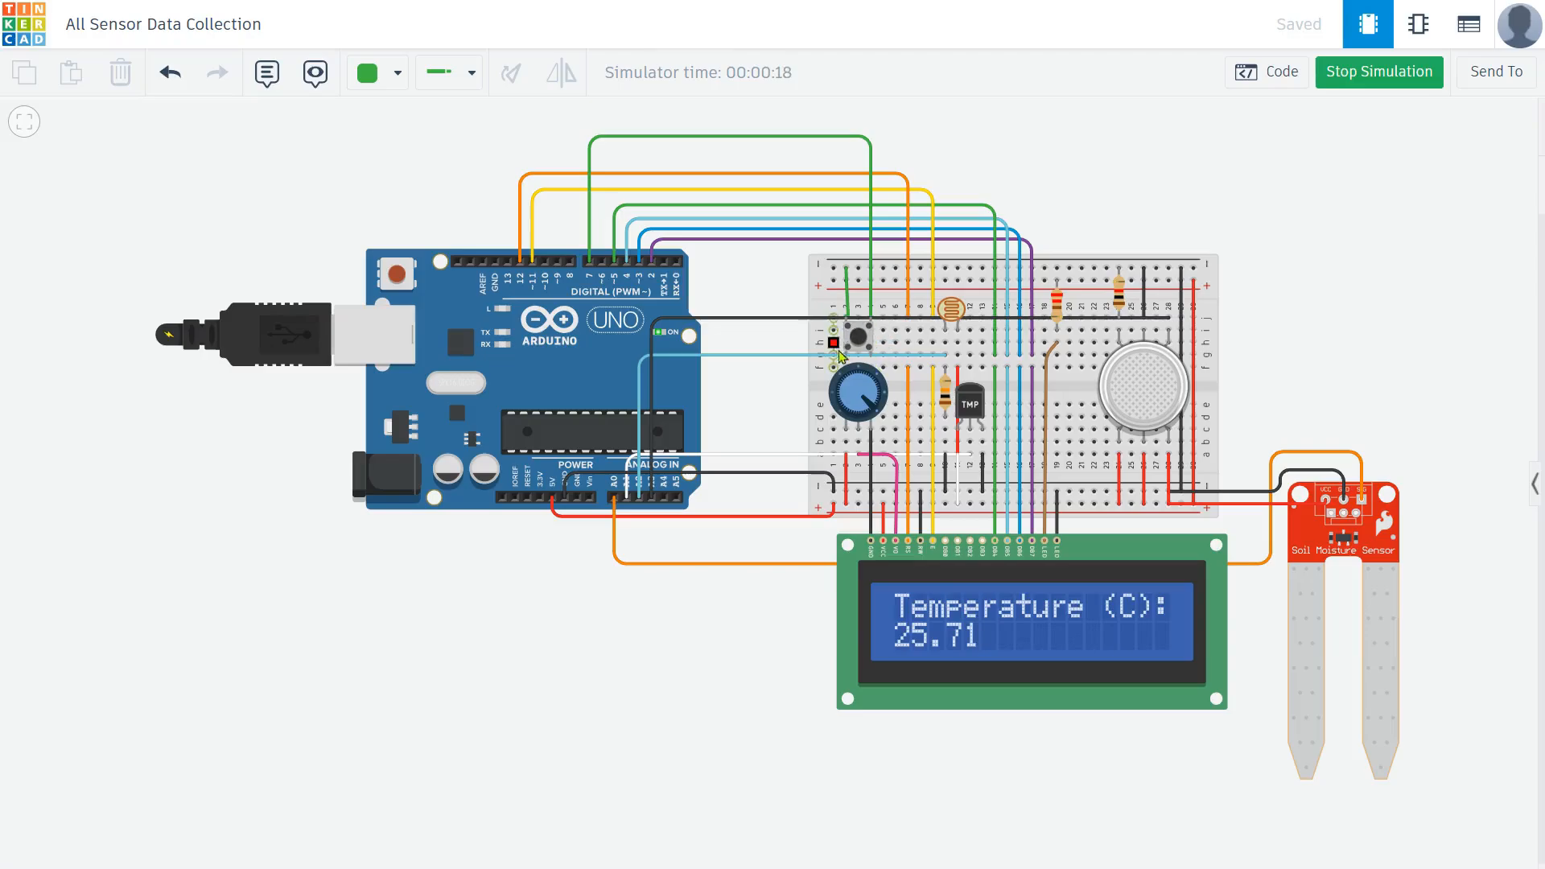
pyautogui.moveTo(914, 562)
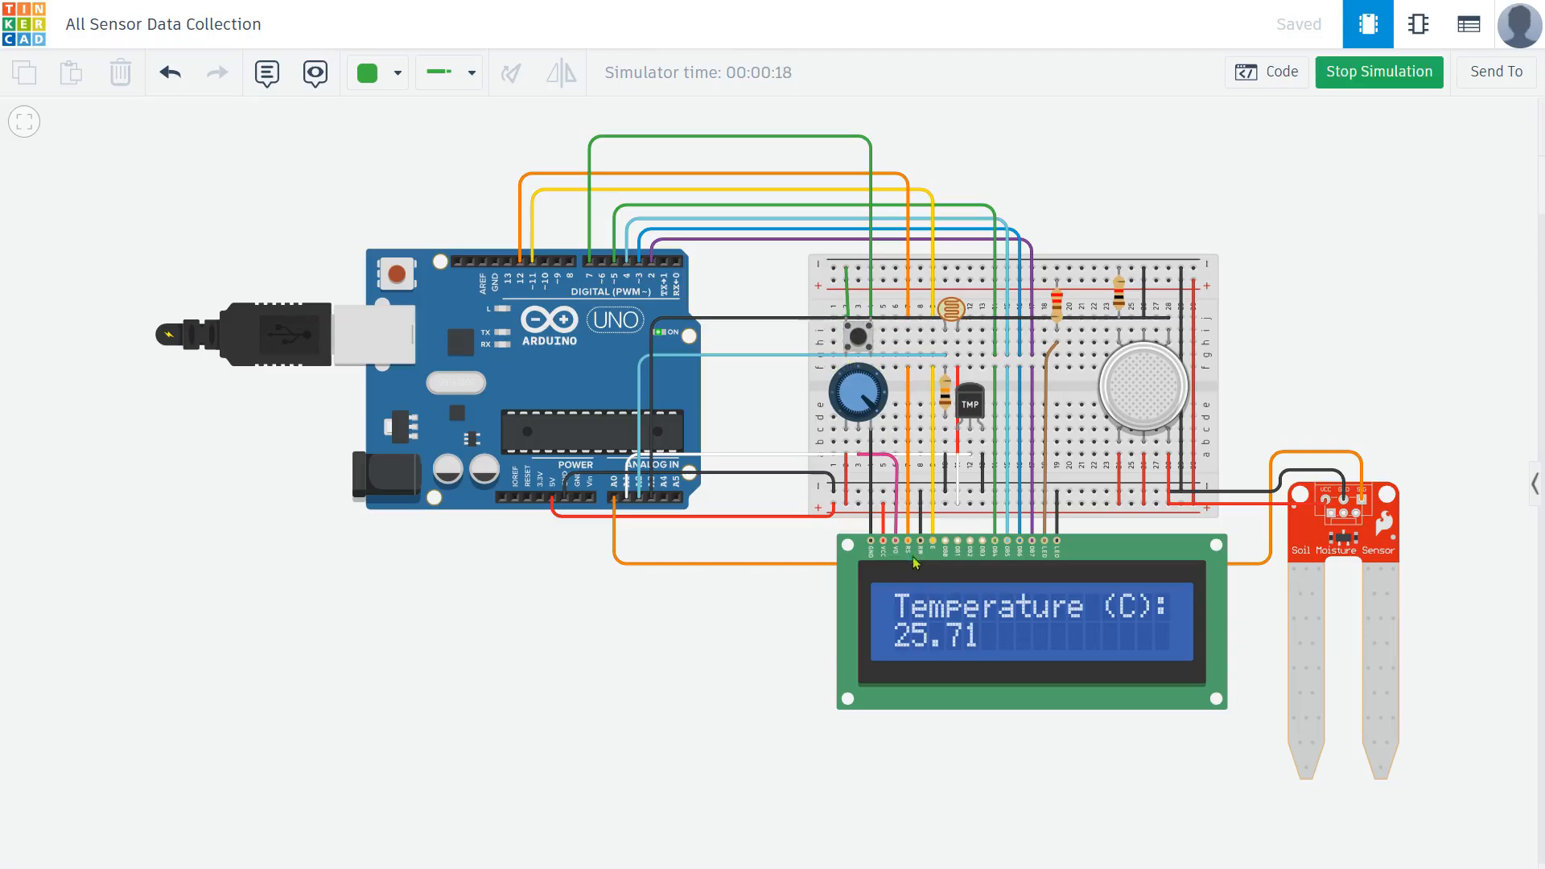